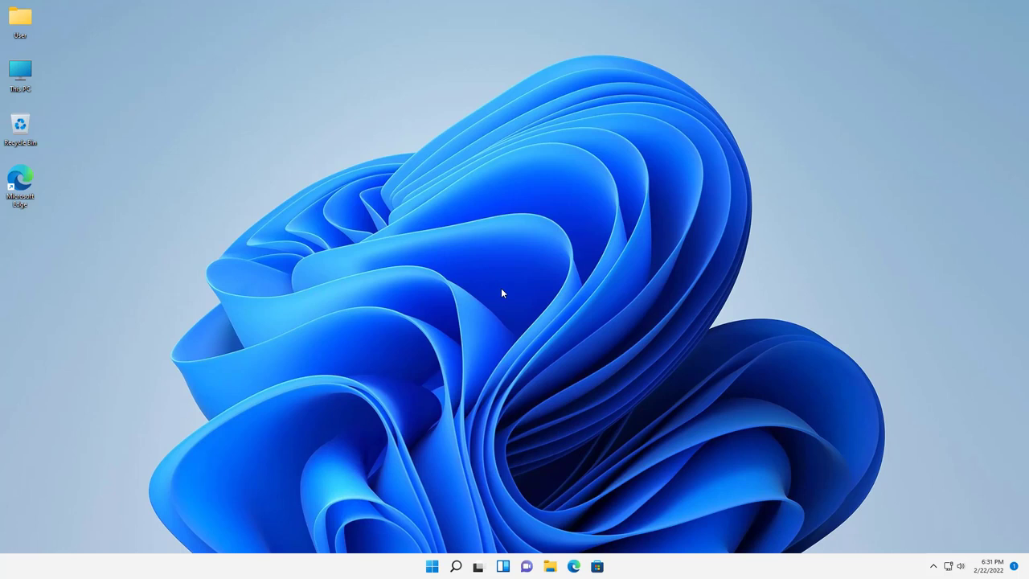
pyautogui.moveTo(511, 289)
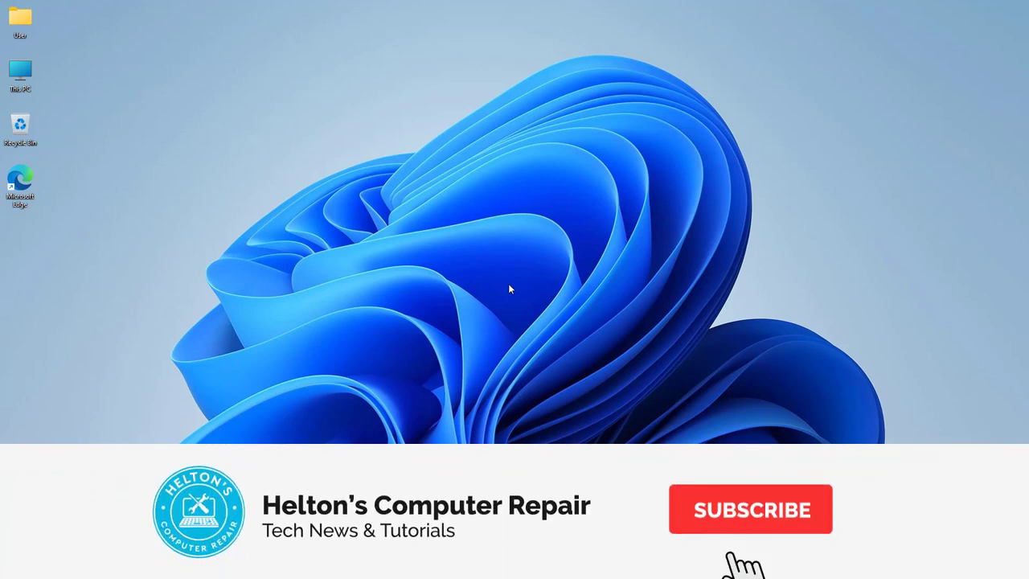
# - Launch Microsoft Edge from the desktop and navigate to obsproject.com
pyautogui.click(751, 508)
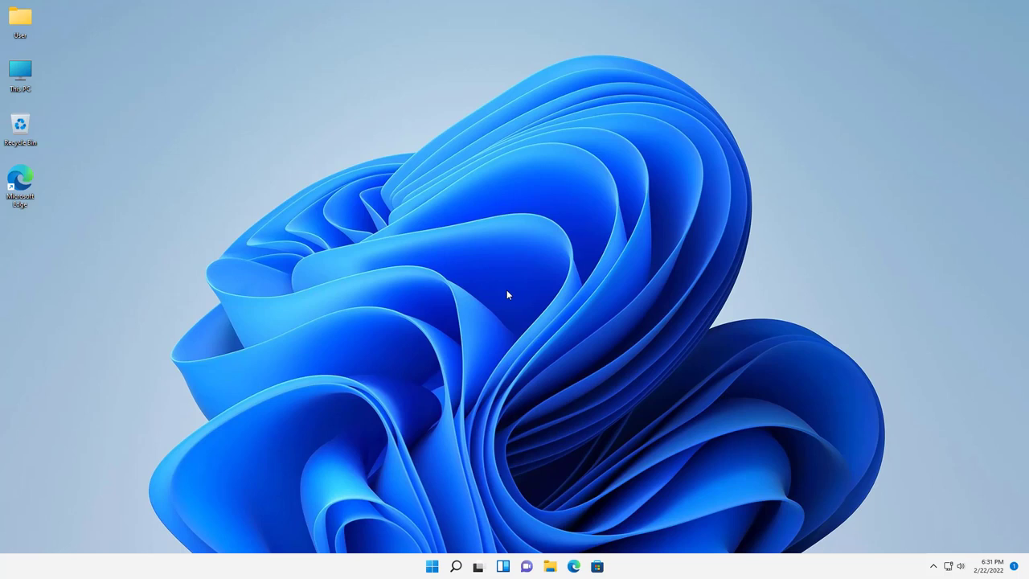
pyautogui.moveTo(500, 297)
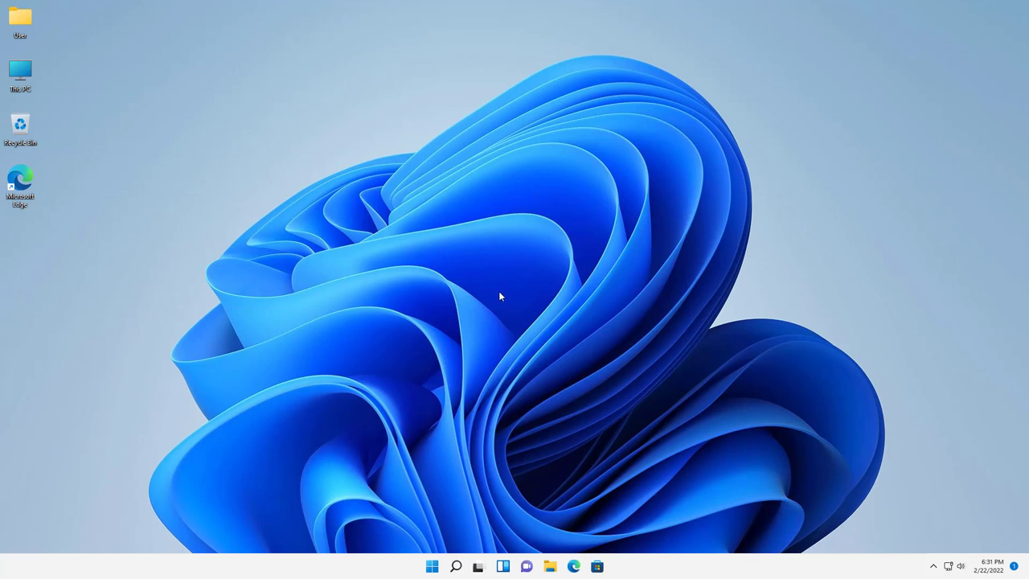
pyautogui.moveTo(484, 302)
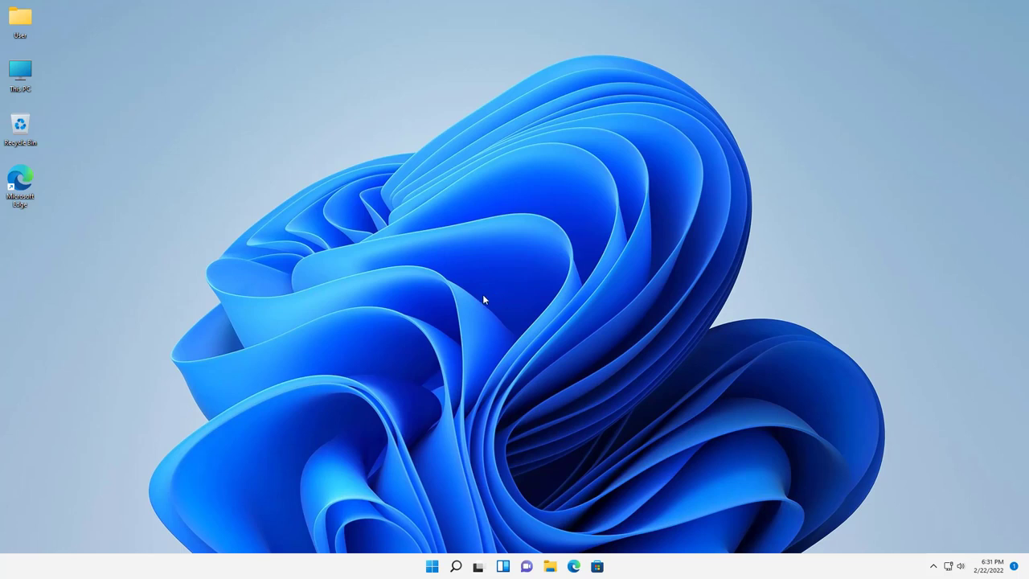
pyautogui.moveTo(430, 301)
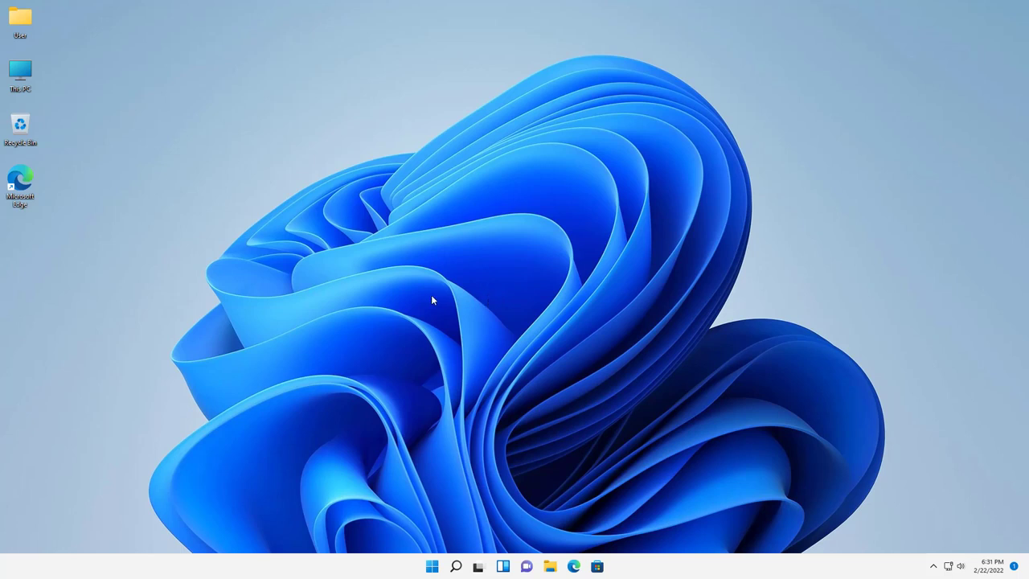
pyautogui.moveTo(474, 300)
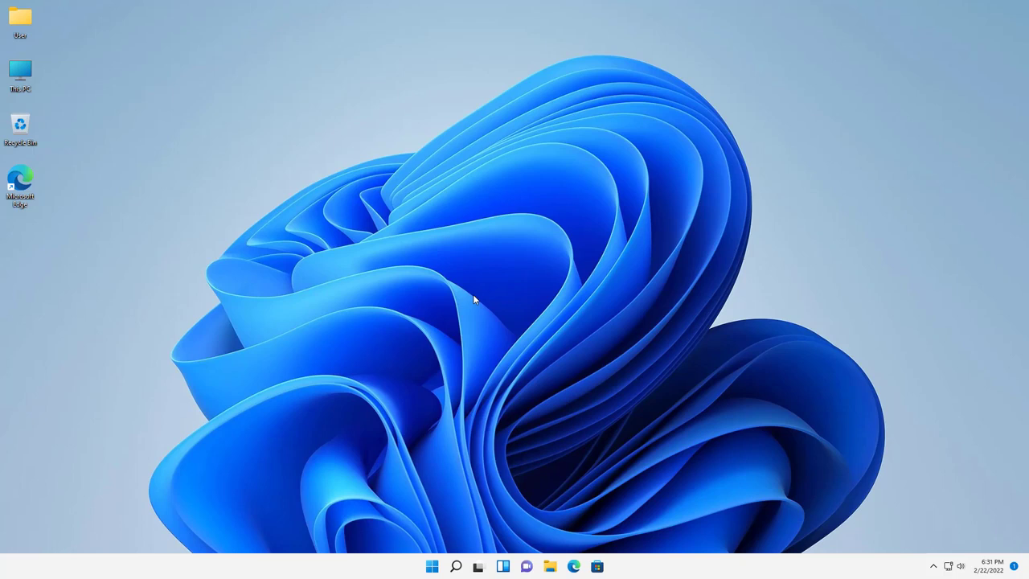
pyautogui.moveTo(458, 309)
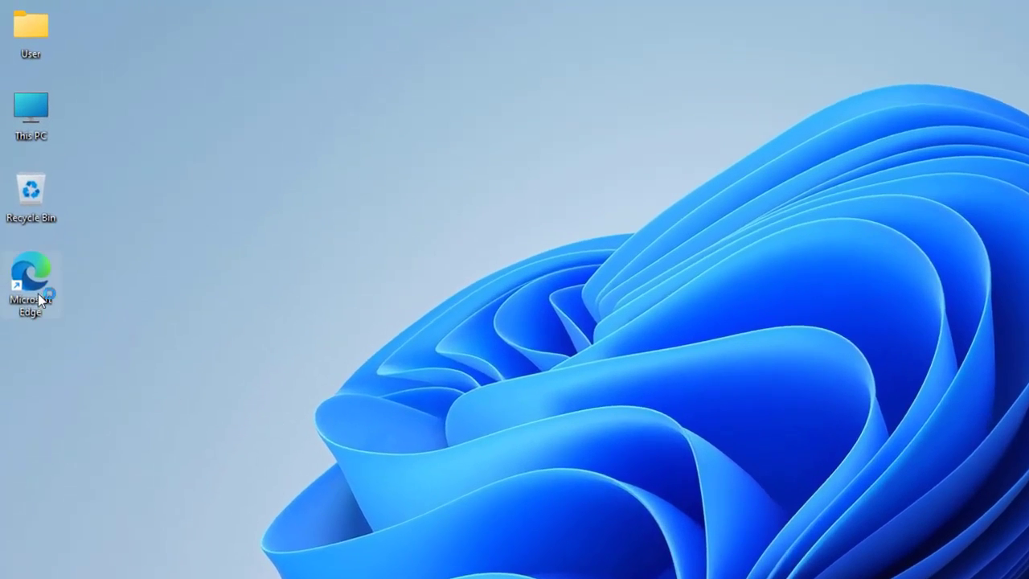
pyautogui.doubleClick(32, 281)
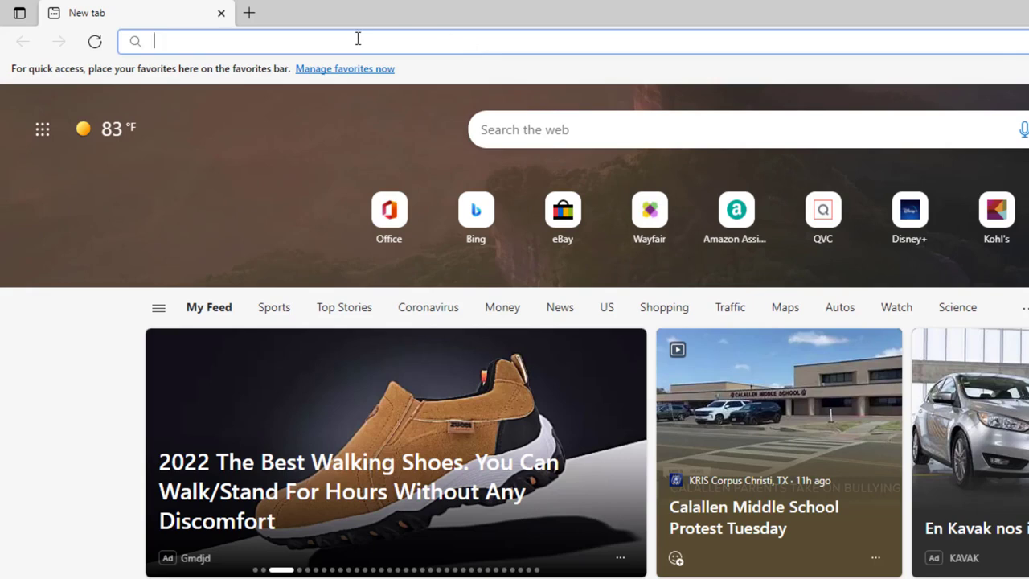
pyautogui.write('obsproject.com')
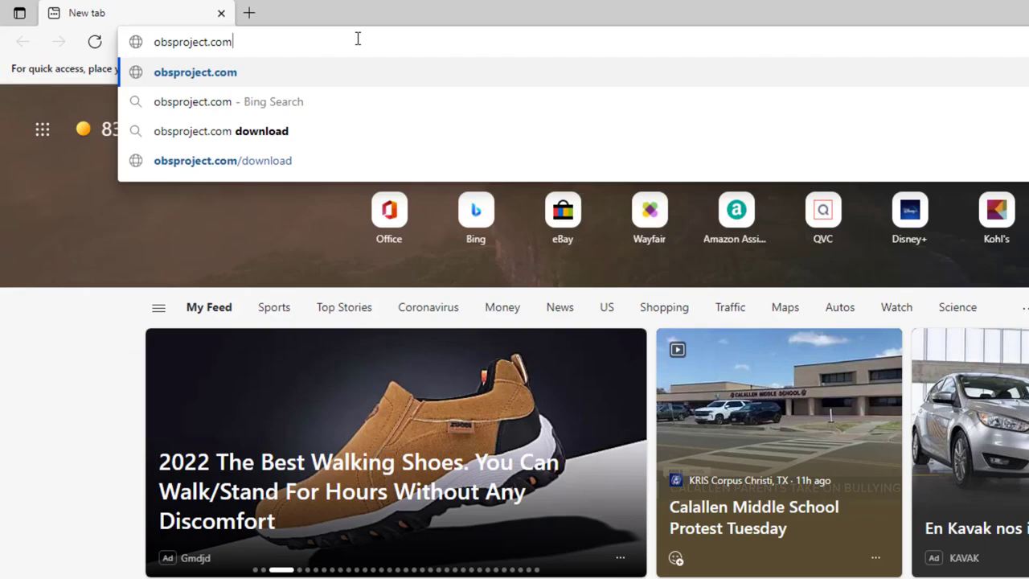
pyautogui.press('Enter')
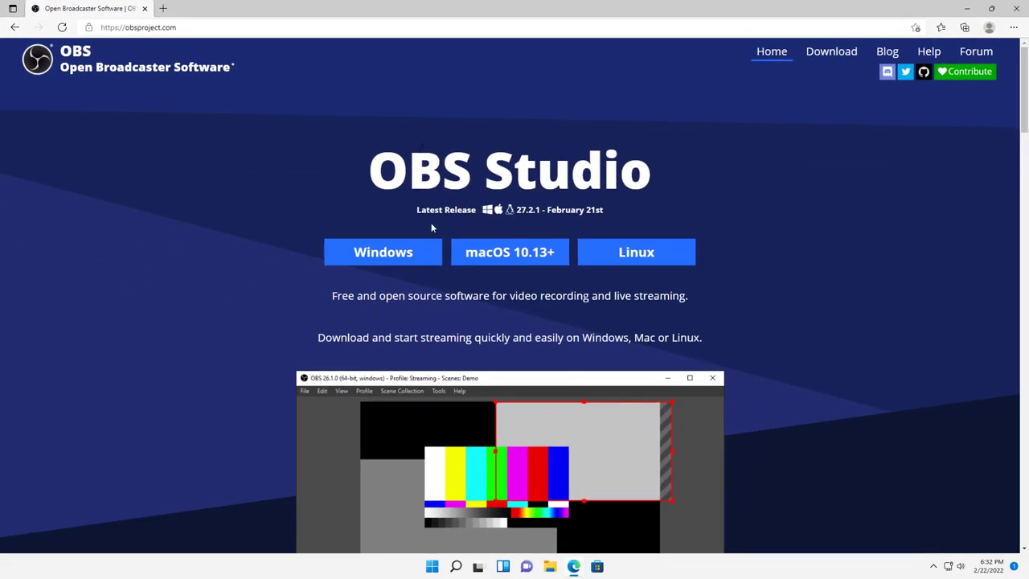
pyautogui.moveTo(517, 265)
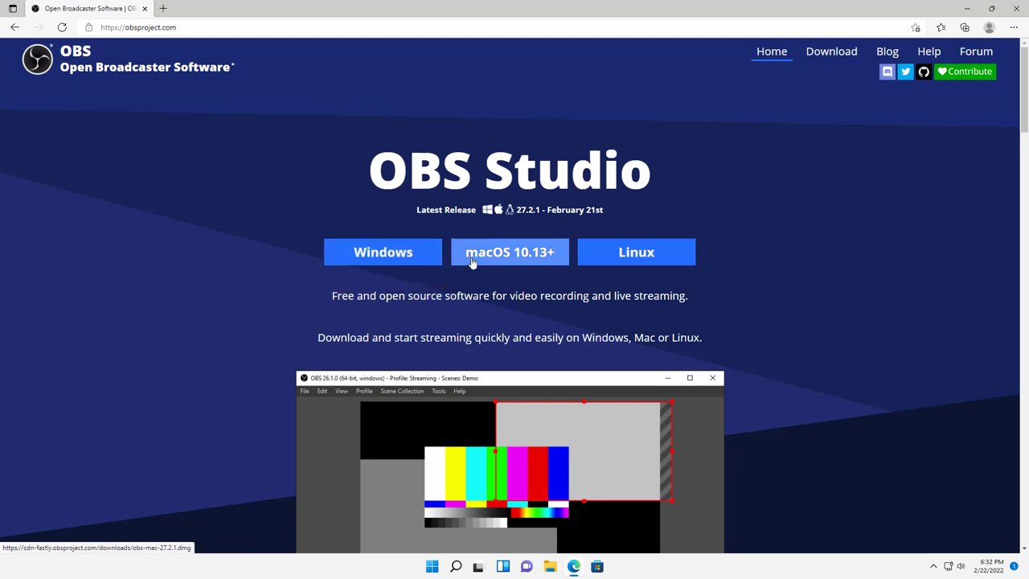
pyautogui.moveTo(450, 277)
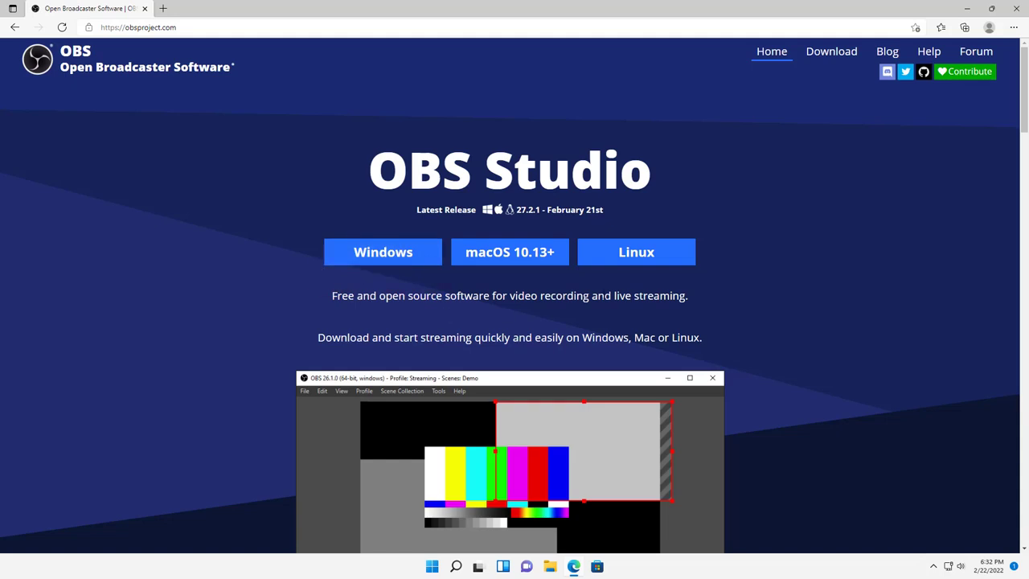
pyautogui.moveTo(424, 270)
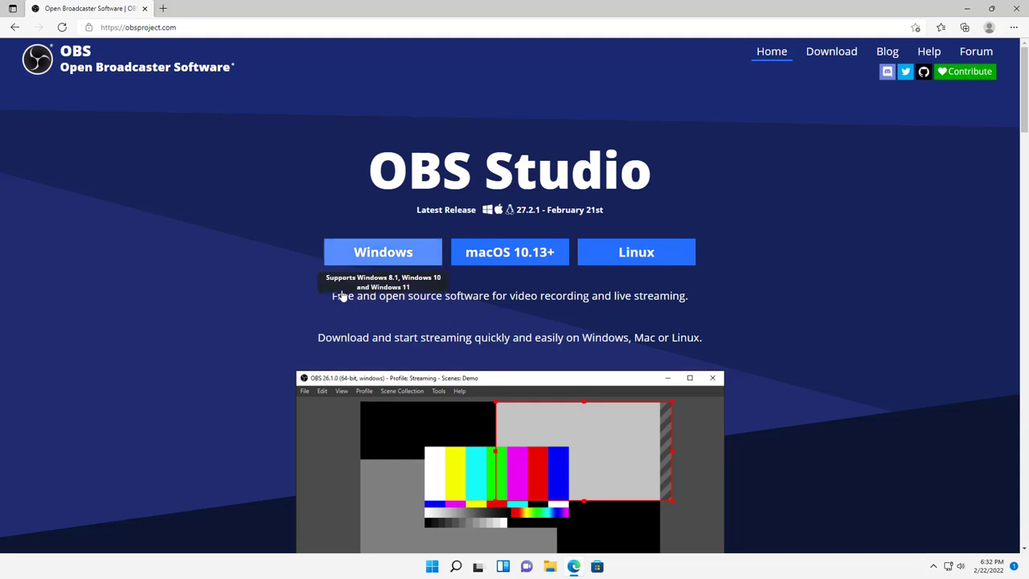
# - Download the Windows installer OBS-Studio-27.2.1-Full-Installer-x64.exe from the homepage
pyautogui.click(383, 250)
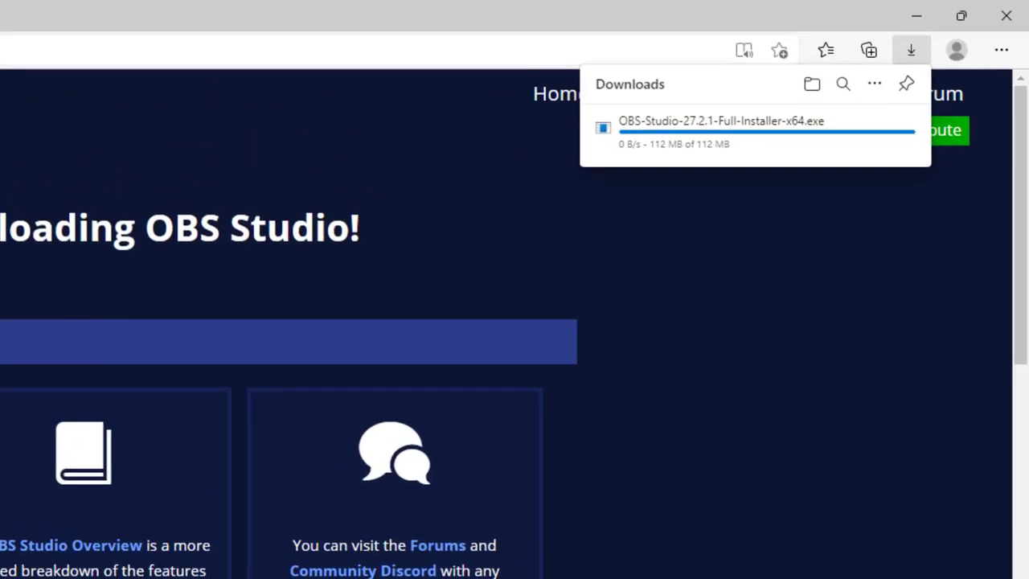
pyautogui.moveTo(248, 357)
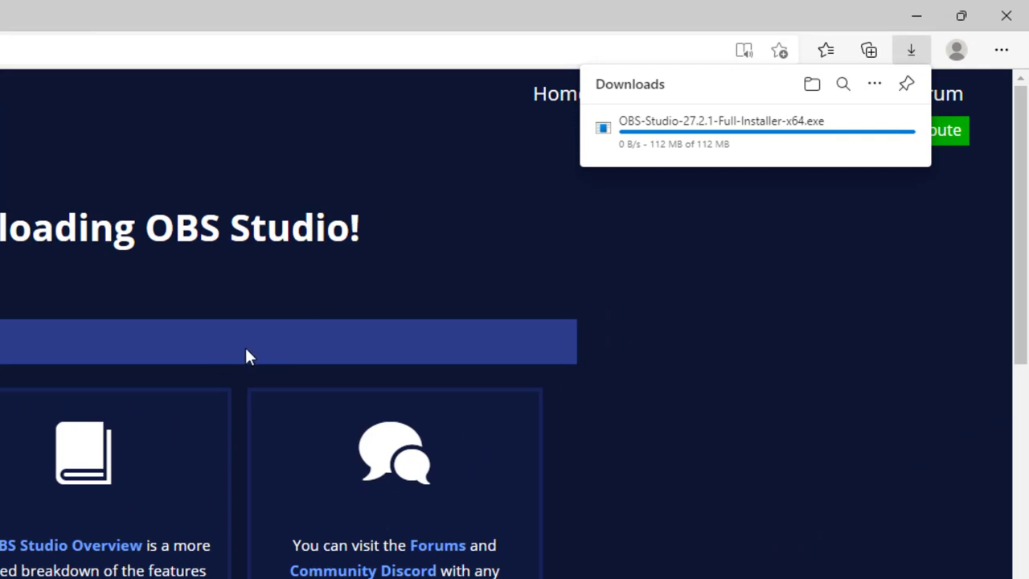
pyautogui.moveTo(563, 265)
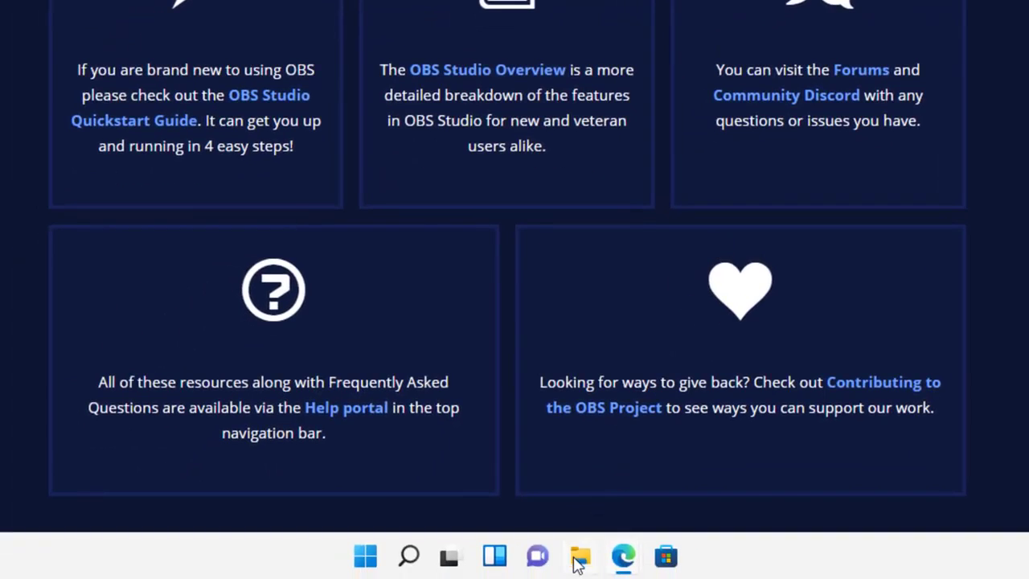
# - Run OBS-Studio-27.2.1-Full-Installer-x64 from Downloads and allow it through User Account Control
pyautogui.click(580, 556)
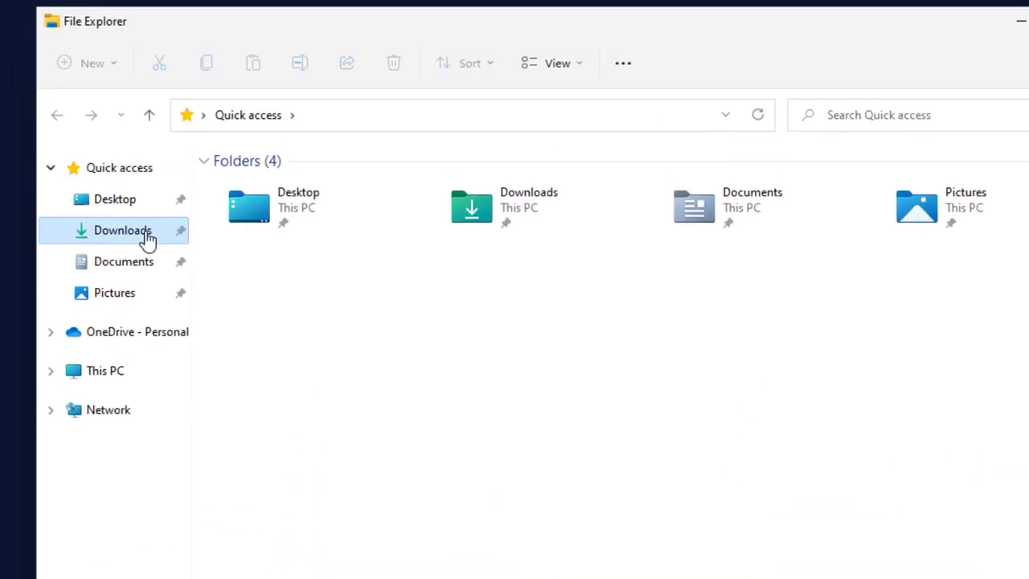
pyautogui.click(123, 232)
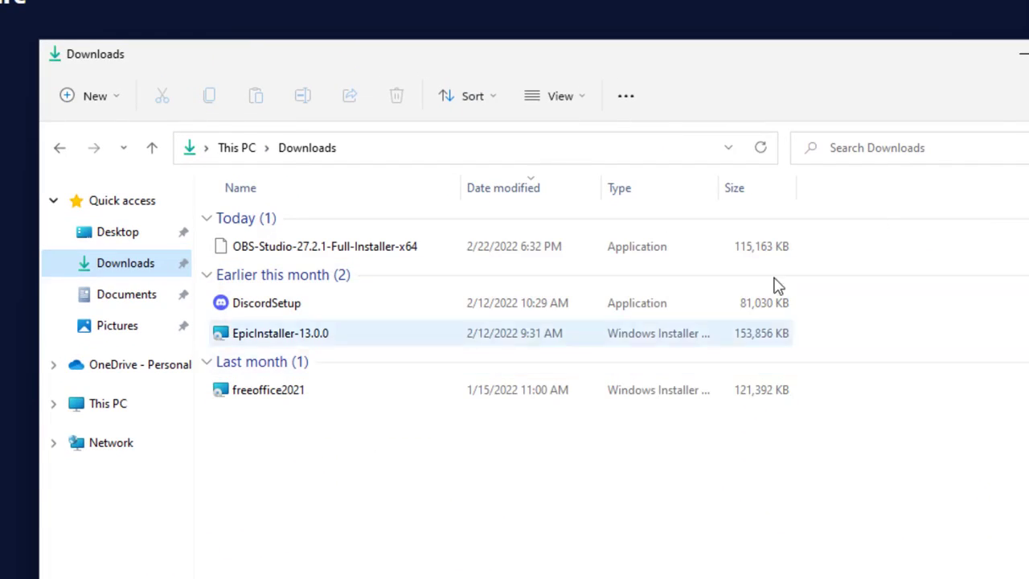
pyautogui.doubleClick(322, 246)
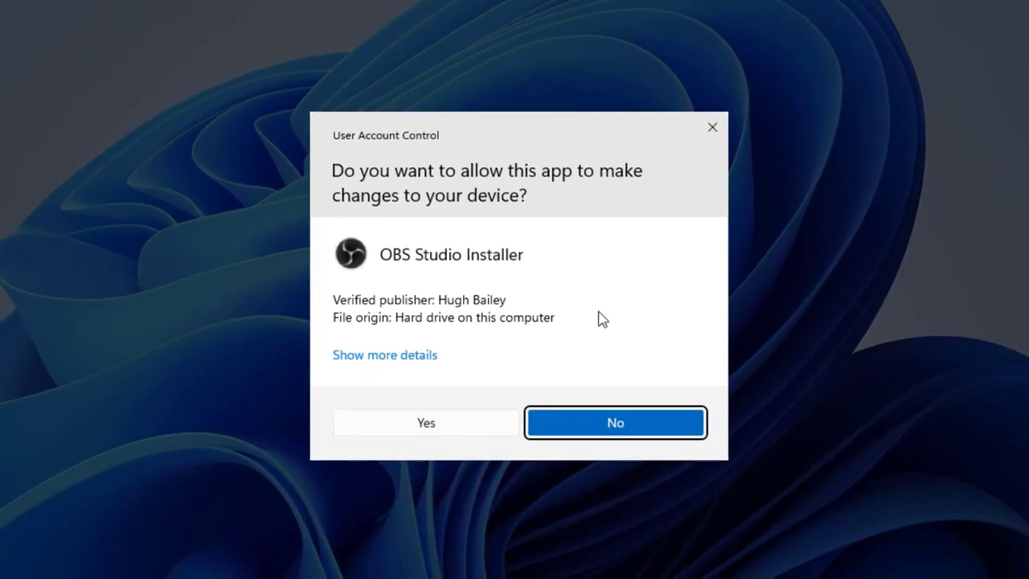
pyautogui.moveTo(473, 421)
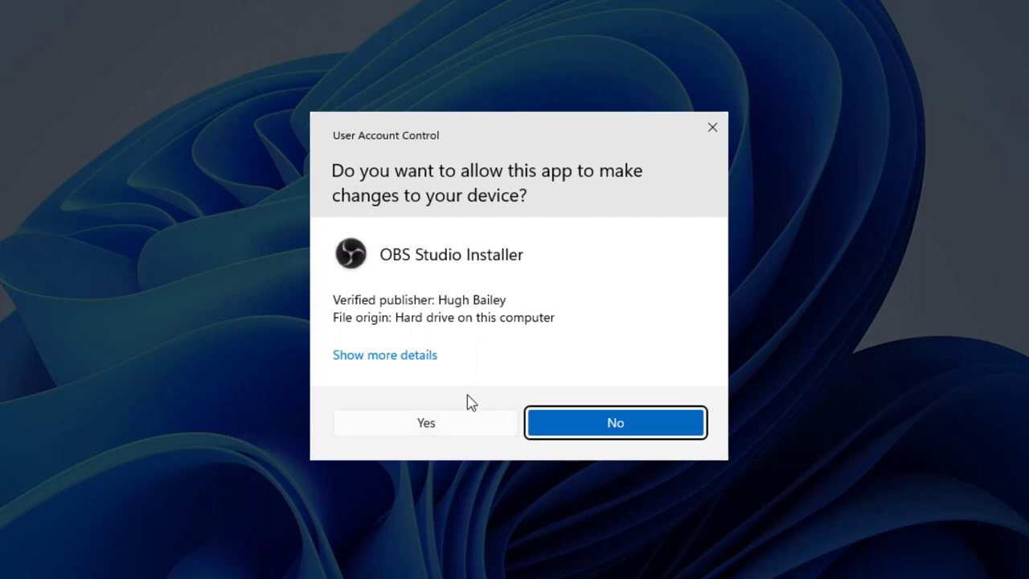
pyautogui.moveTo(463, 434)
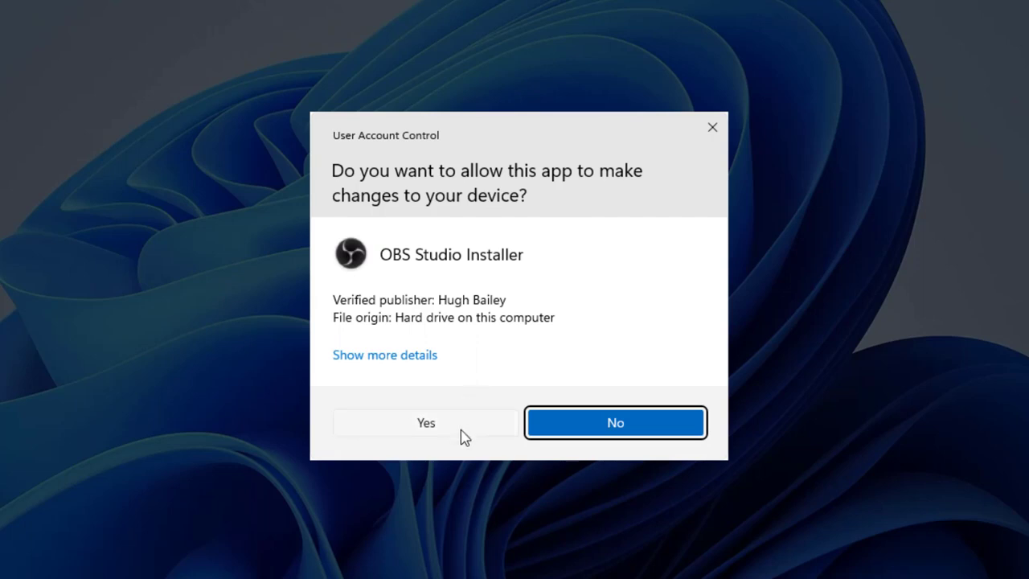
pyautogui.click(425, 421)
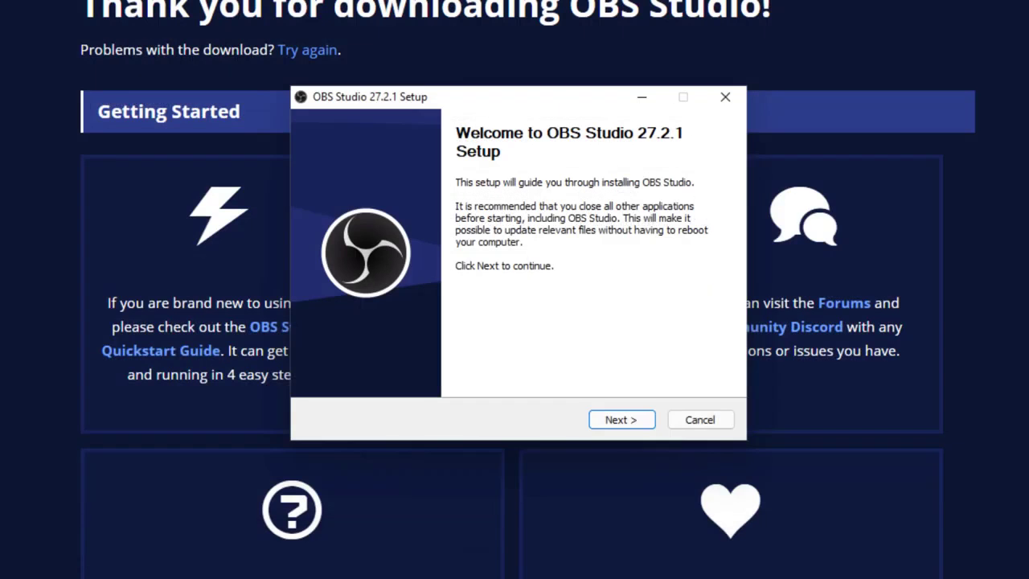
# - Bring the OBS Studio 27.2.1 setup welcome window forward over the browser
pyautogui.click(725, 96)
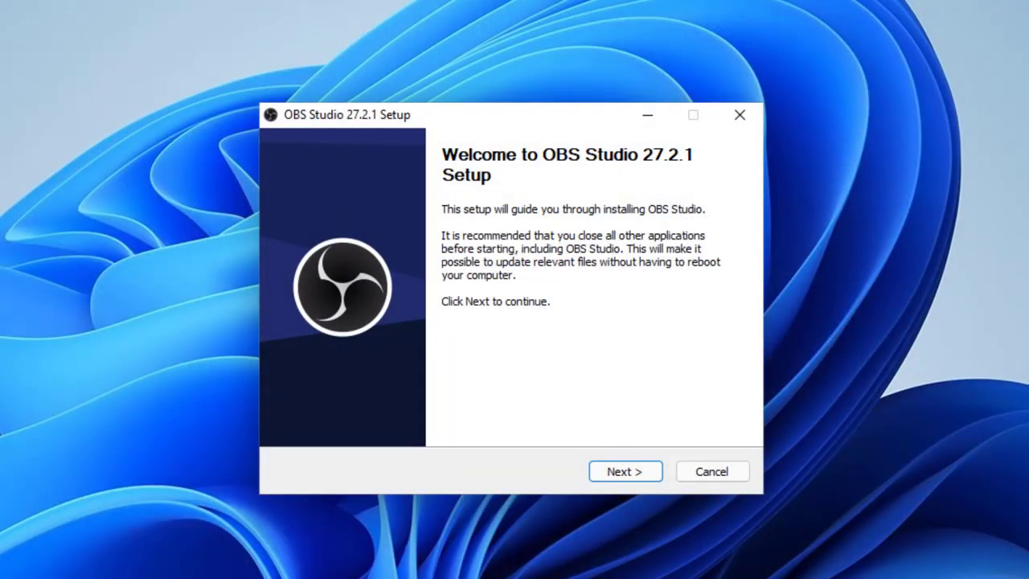
pyautogui.moveTo(606, 251)
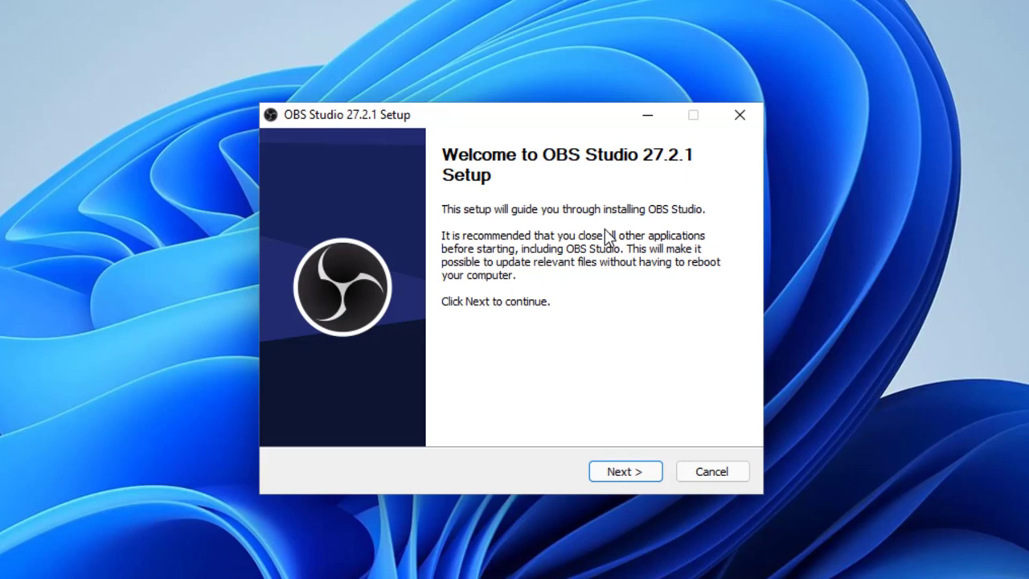
pyautogui.moveTo(608, 251)
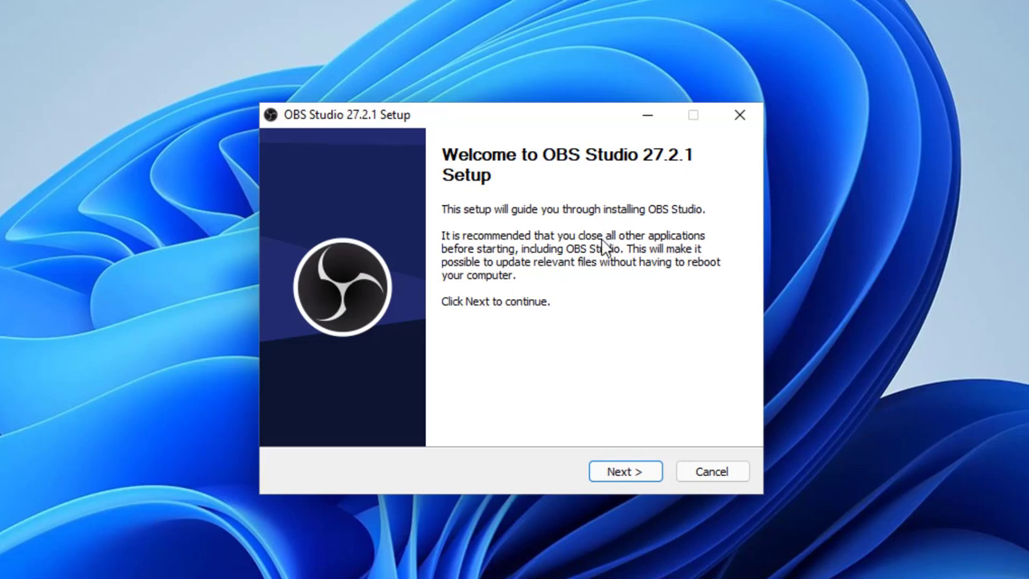
pyautogui.moveTo(590, 362)
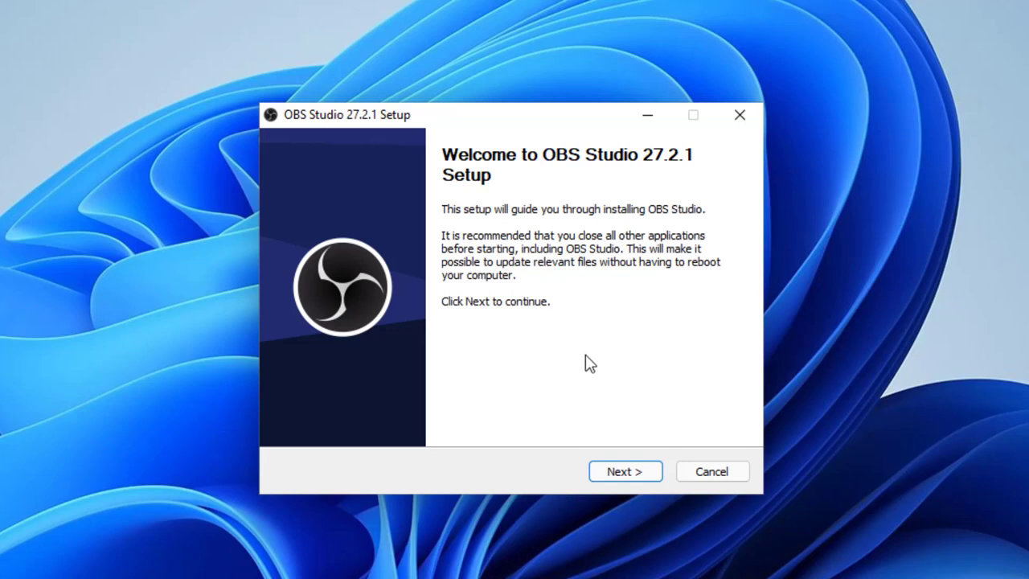
pyautogui.moveTo(630, 424)
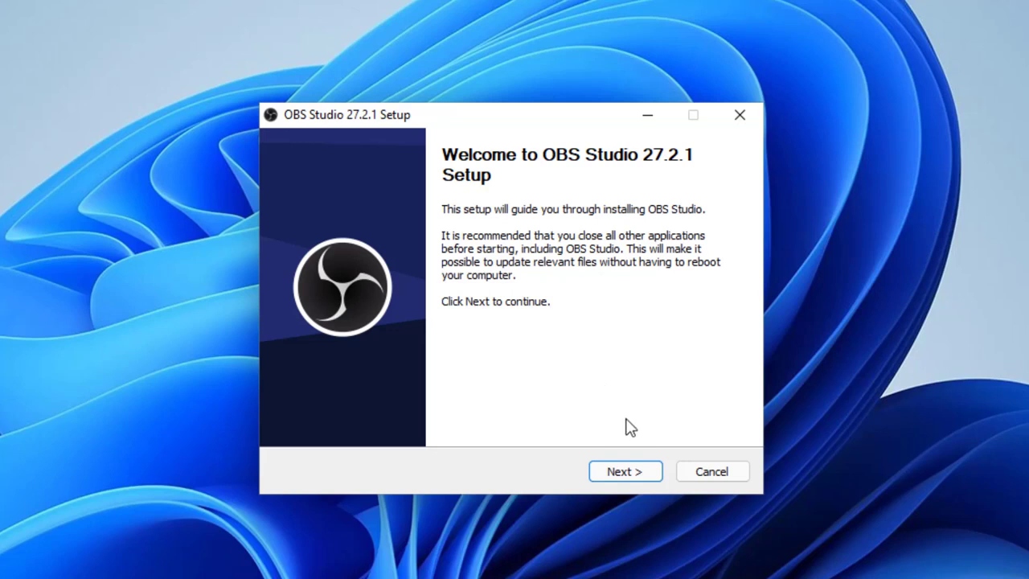
pyautogui.moveTo(518, 344)
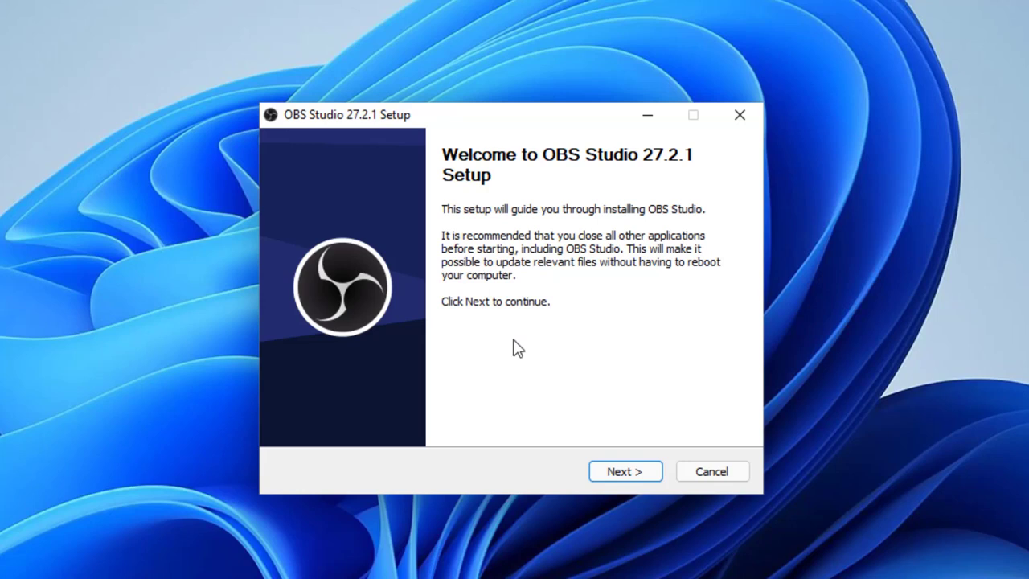
pyautogui.moveTo(540, 346)
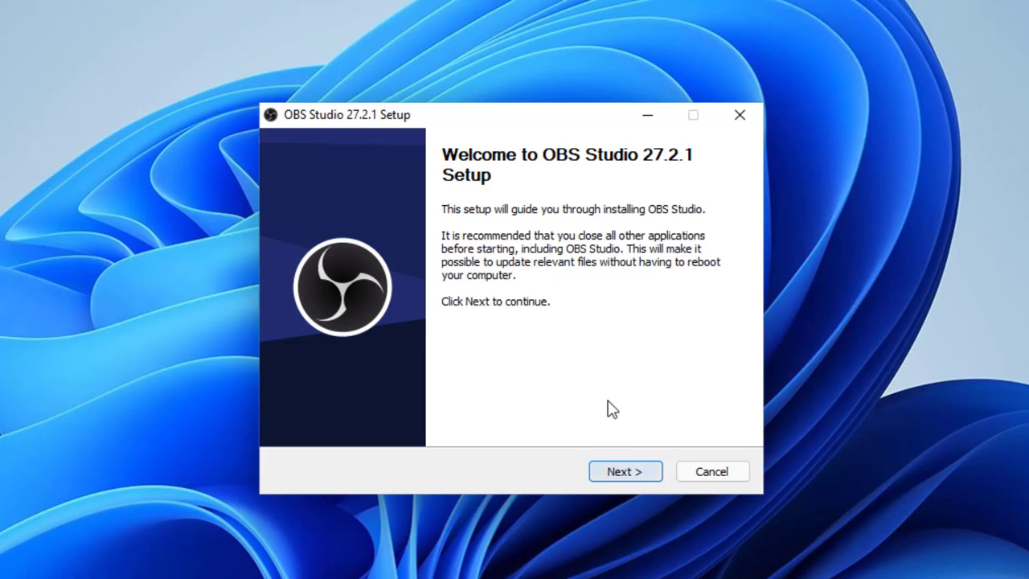
# - Accept the license and keep C:\Program Files\obs-studio as the install destination
pyautogui.click(623, 471)
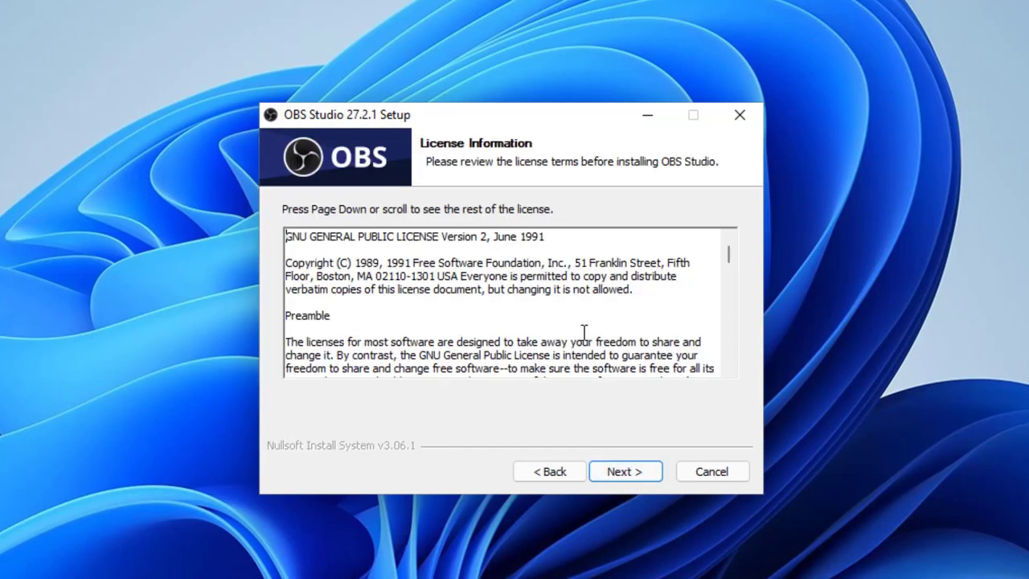
pyautogui.scroll(-3)
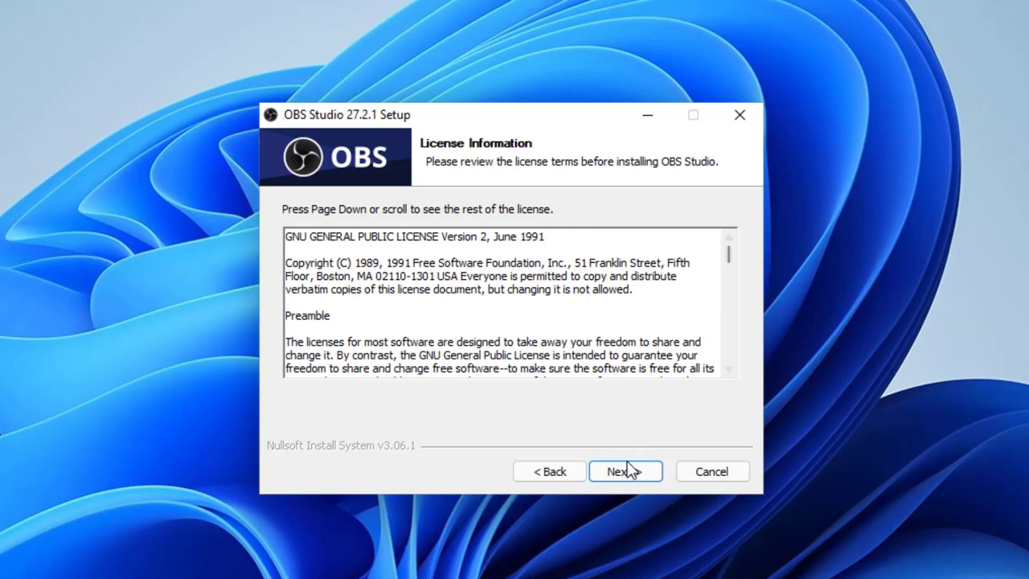
pyautogui.click(626, 470)
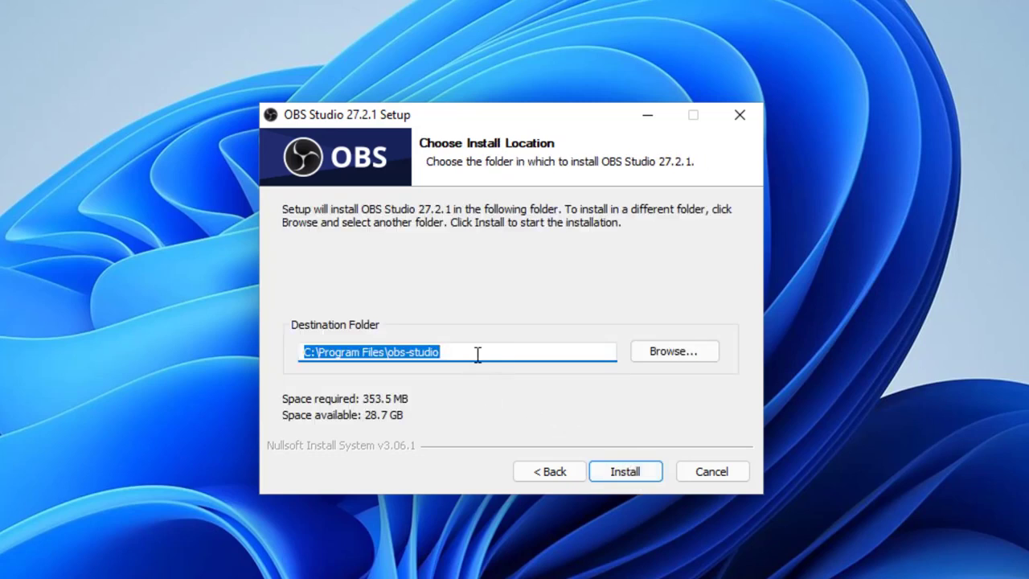
pyautogui.click(443, 350)
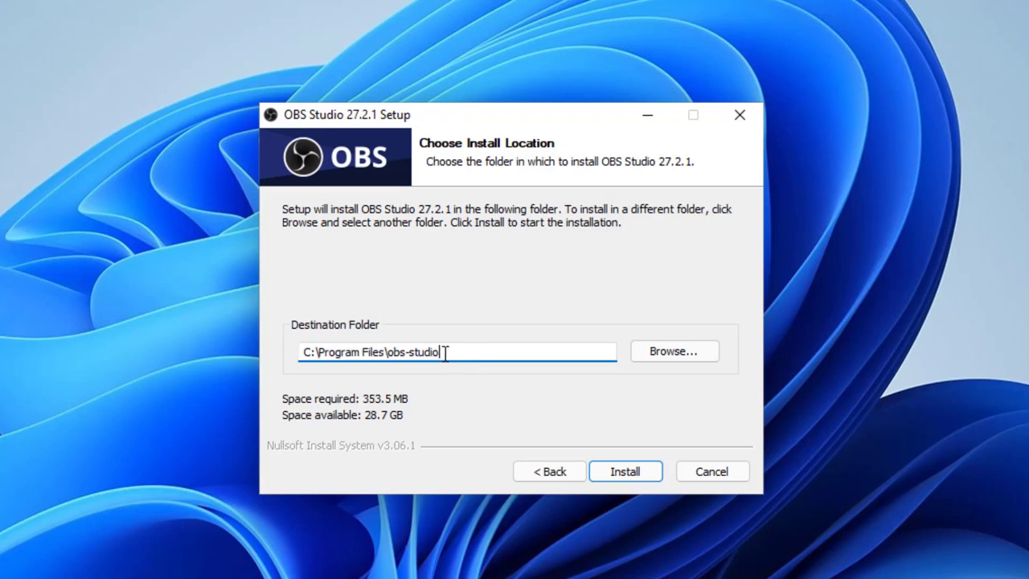
pyautogui.moveTo(484, 387)
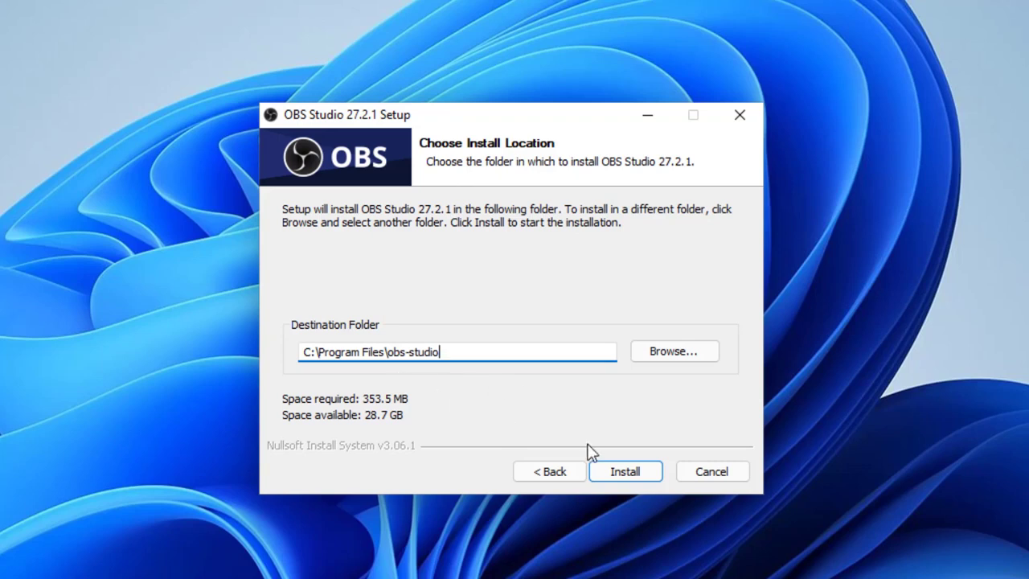
pyautogui.moveTo(636, 374)
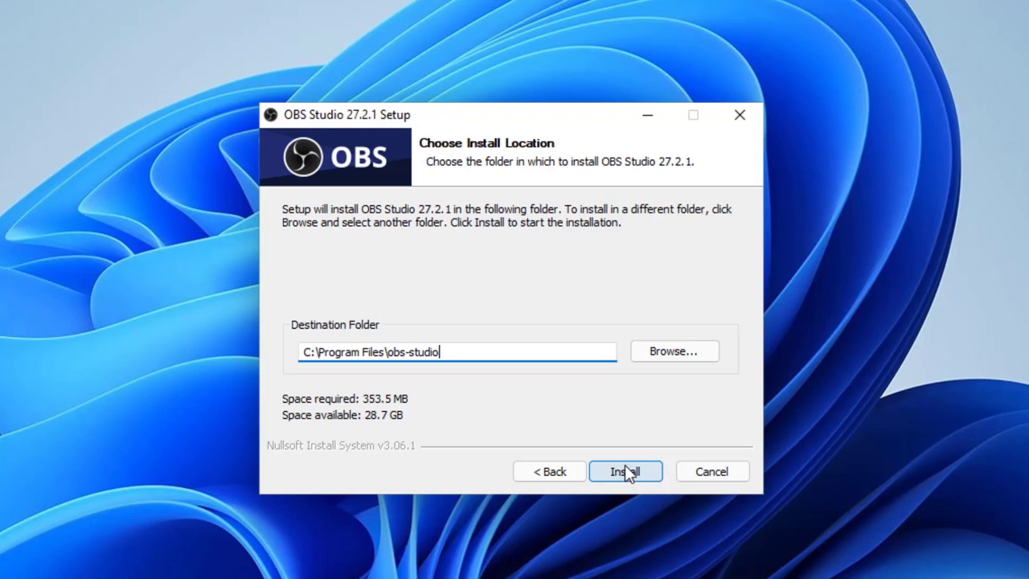
# - Start the installation and let it run to the Completed Setup page
pyautogui.click(626, 469)
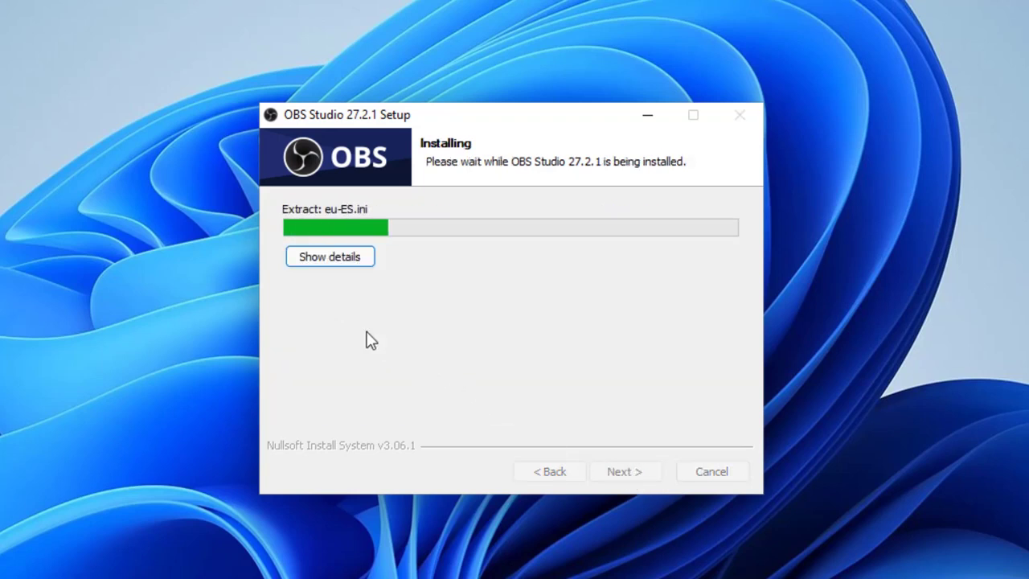
pyautogui.click(329, 255)
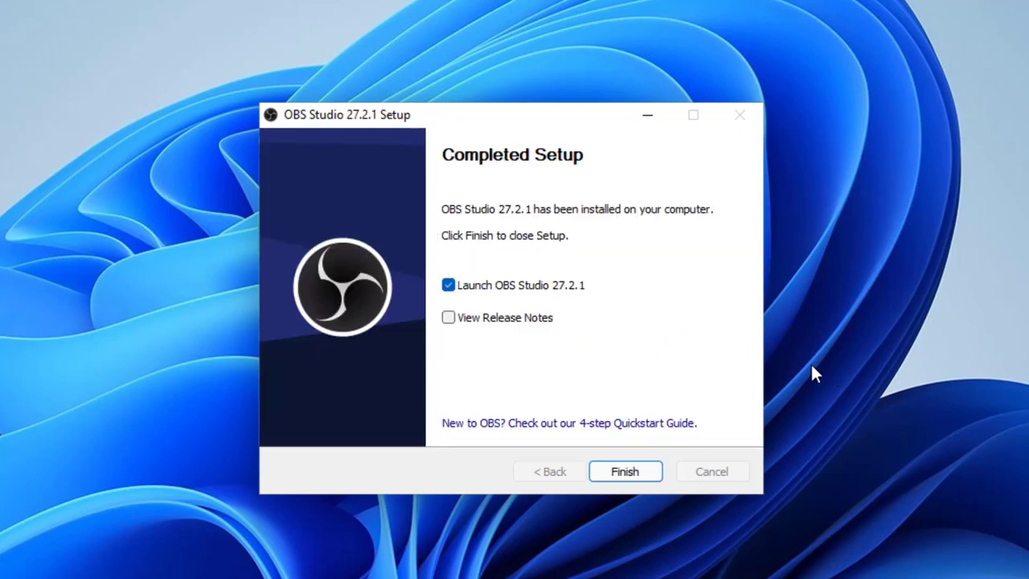
pyautogui.moveTo(514, 344)
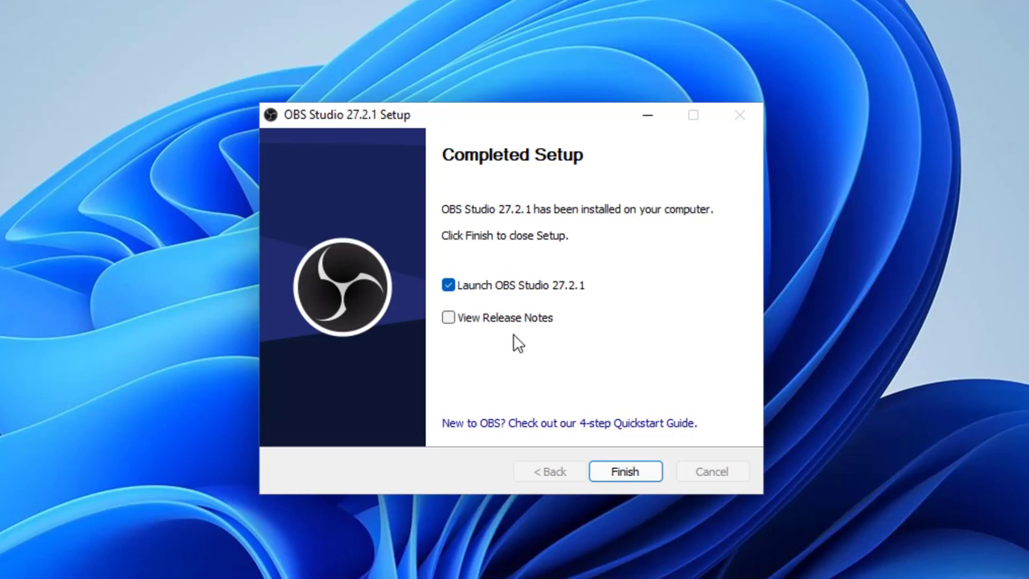
pyautogui.moveTo(514, 333)
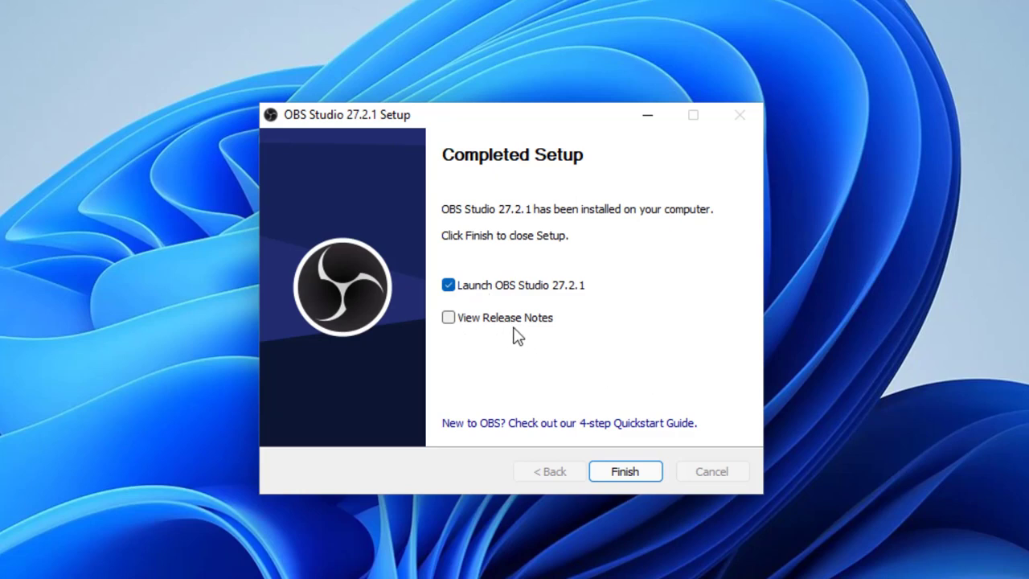
pyautogui.moveTo(514, 306)
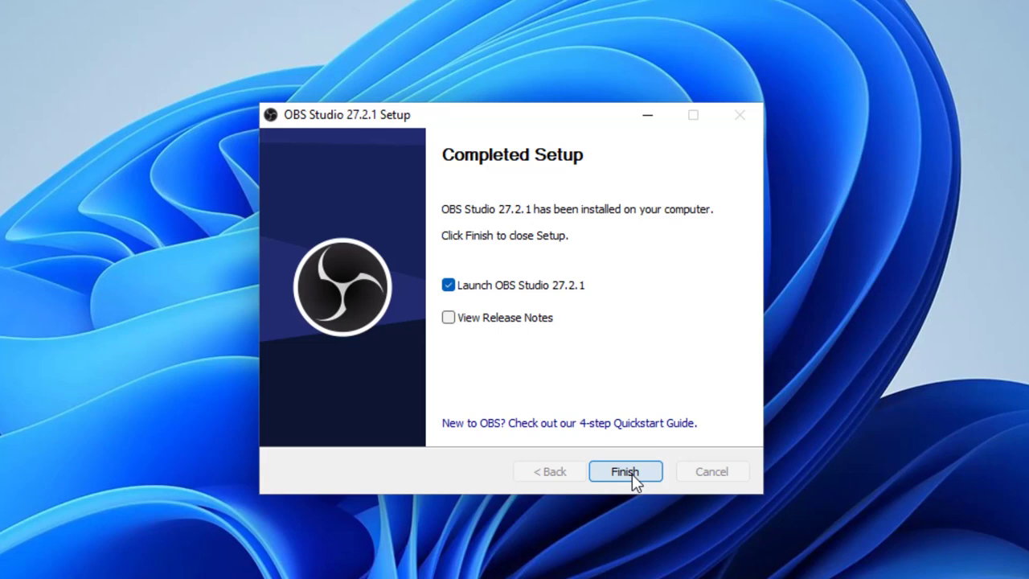
# - Finish setup with Launch OBS Studio 27.2.1 left checked
pyautogui.click(625, 469)
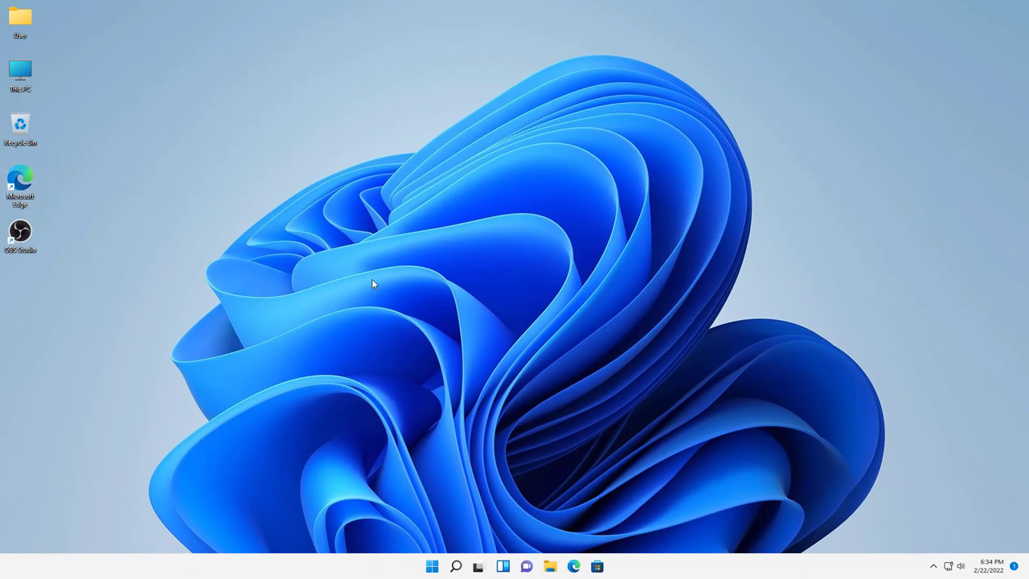
# - Start OBS Studio and cancel the auto-configuration wizard after its first page
pyautogui.doubleClick(19, 232)
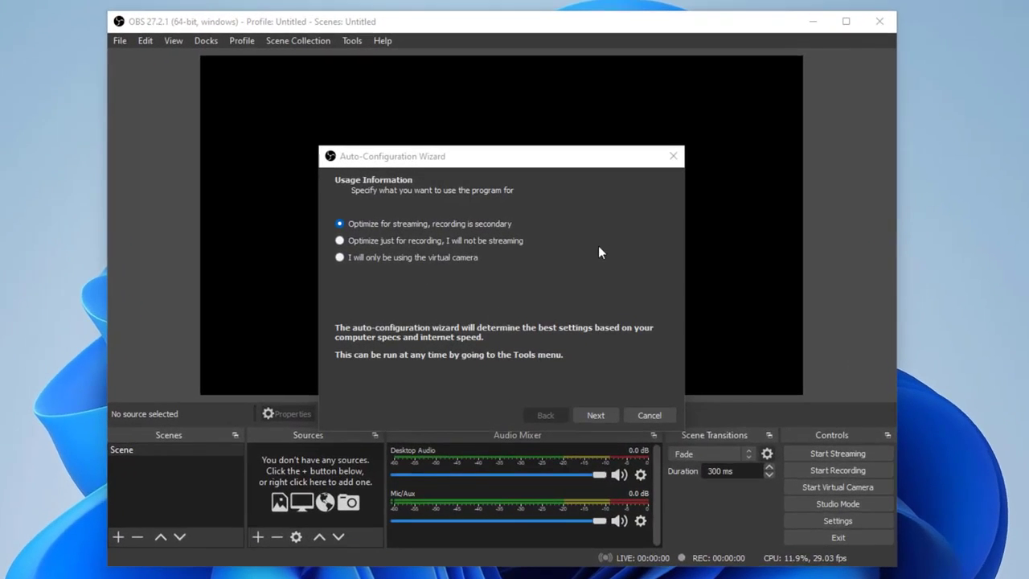
pyautogui.moveTo(498, 274)
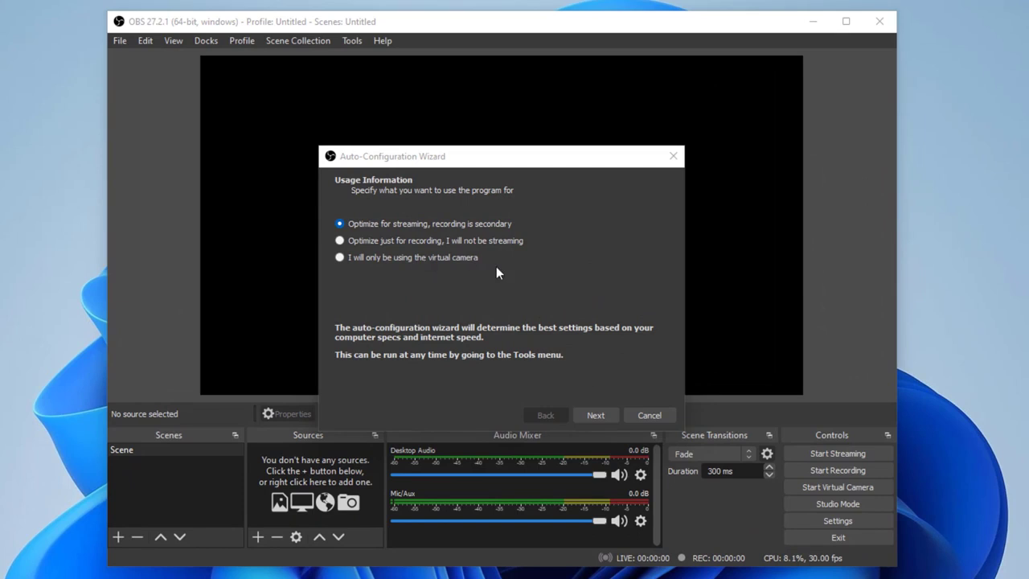
pyautogui.moveTo(583, 415)
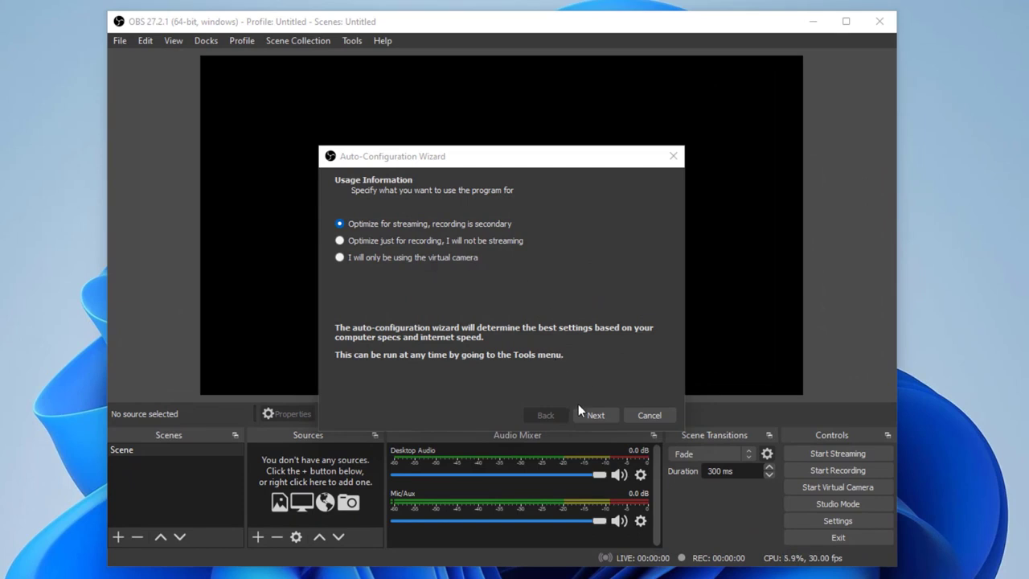
pyautogui.moveTo(468, 276)
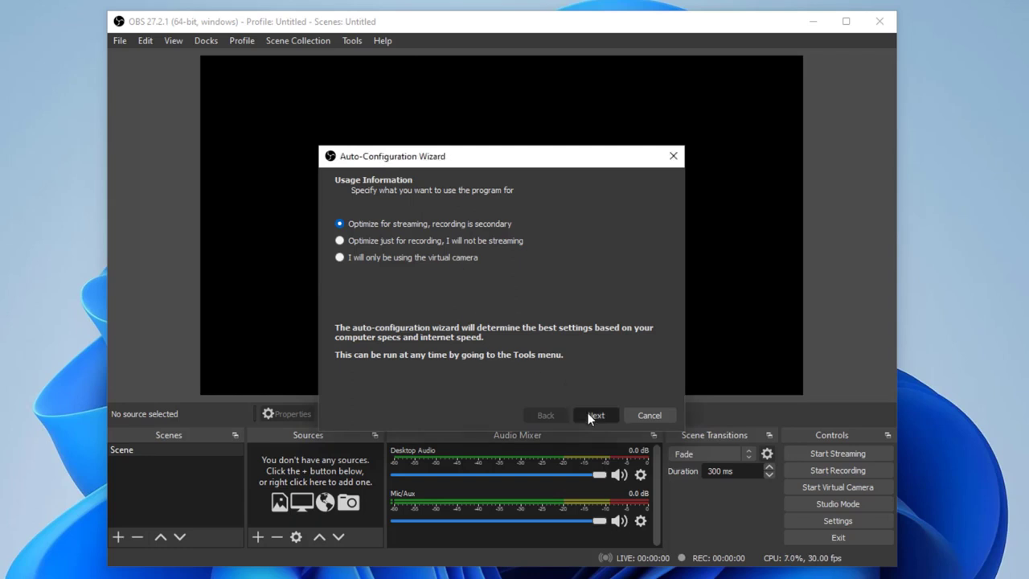
pyautogui.click(595, 415)
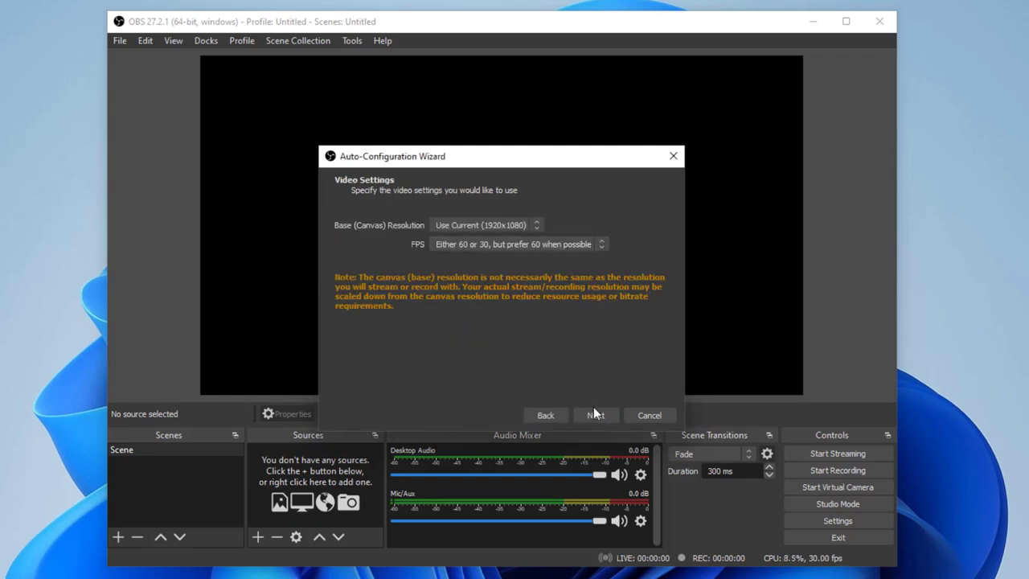
pyautogui.click(649, 414)
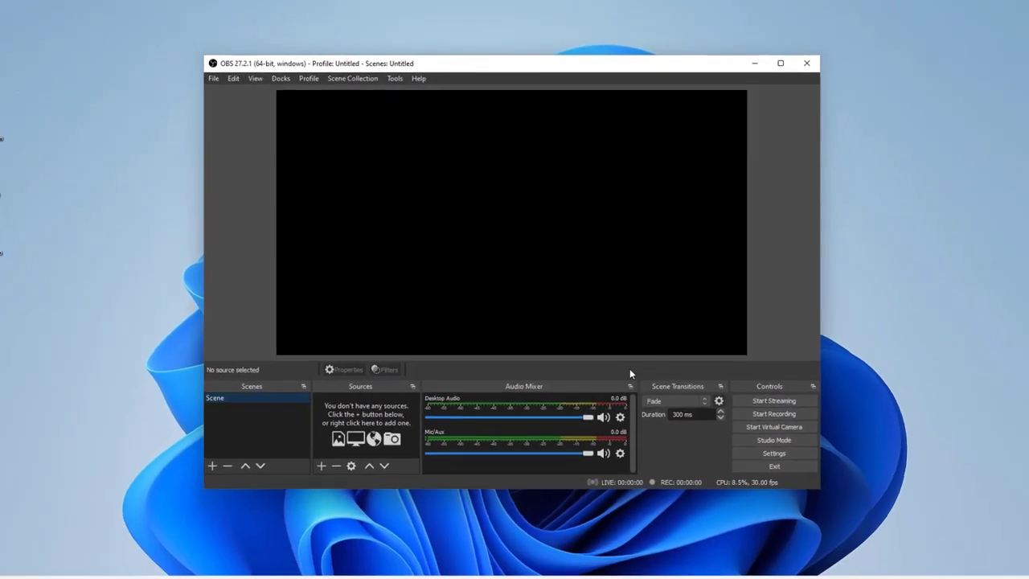
pyautogui.click(779, 65)
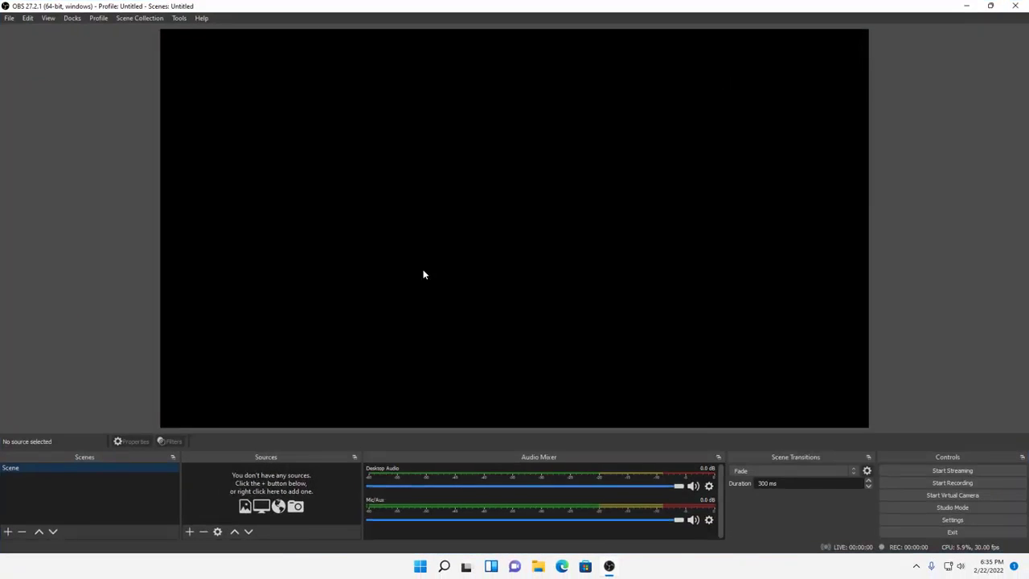
pyautogui.moveTo(338, 464)
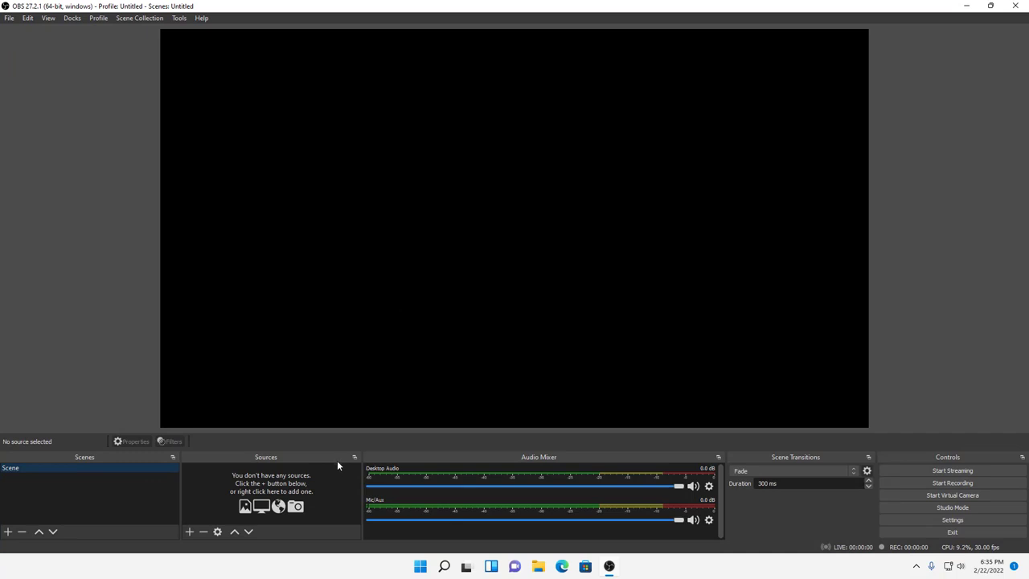
pyautogui.moveTo(347, 392)
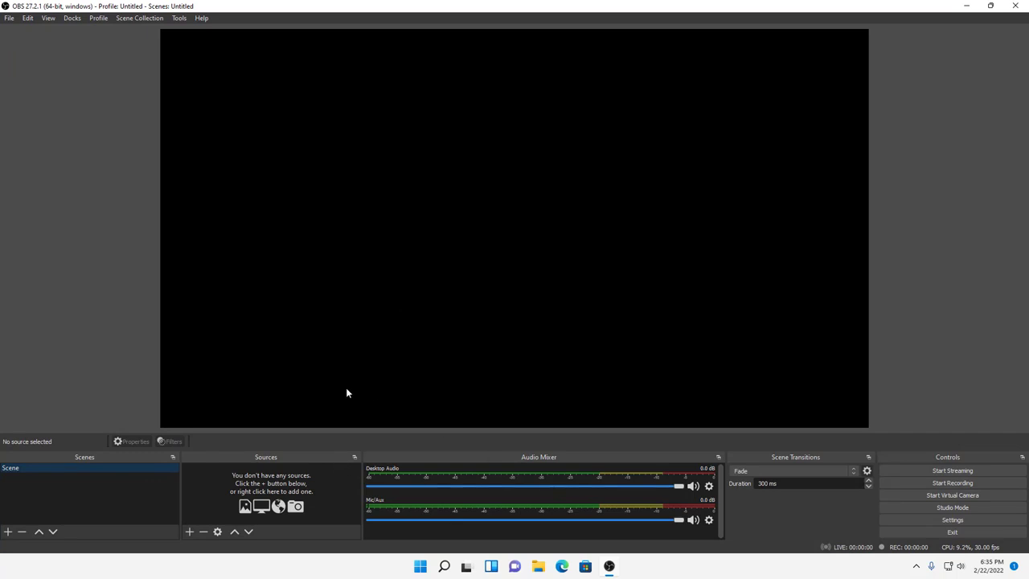
pyautogui.moveTo(254, 386)
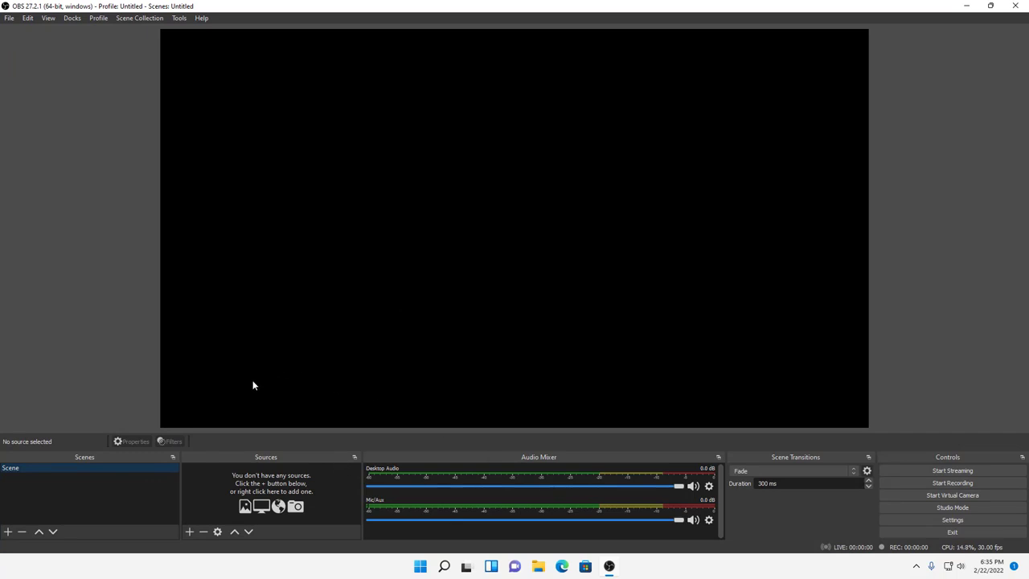
pyautogui.moveTo(363, 300)
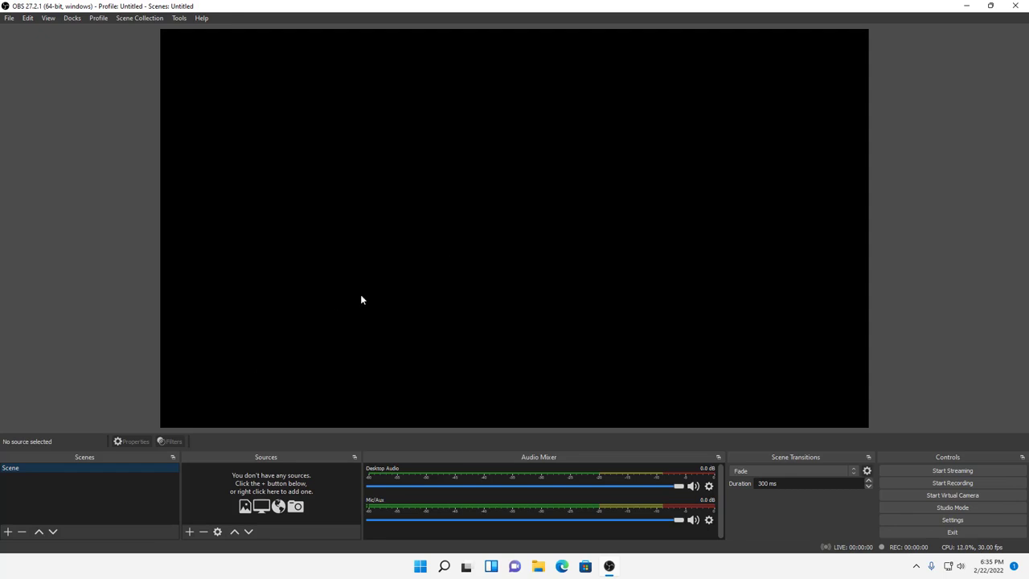
pyautogui.moveTo(424, 350)
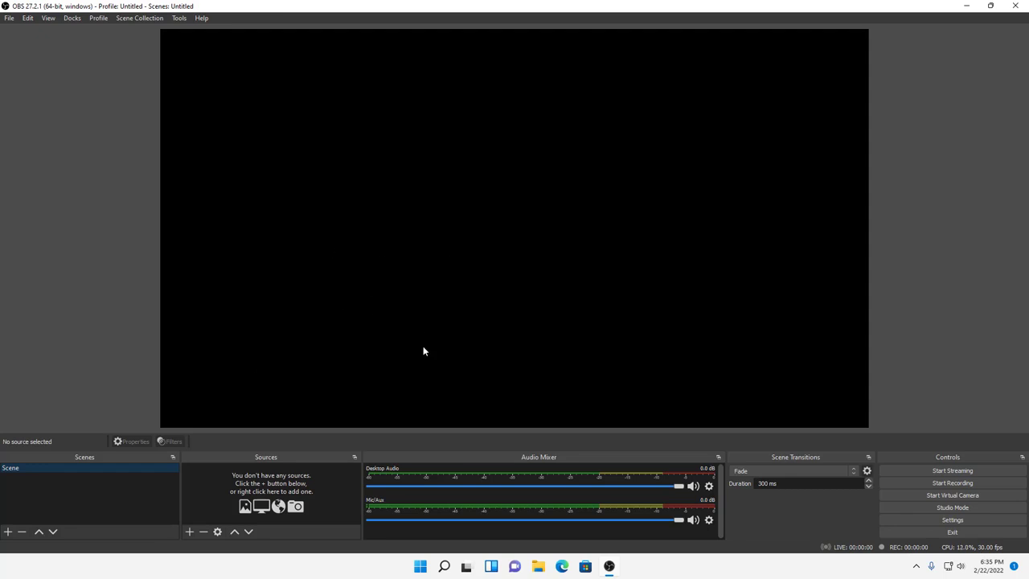
pyautogui.moveTo(553, 424)
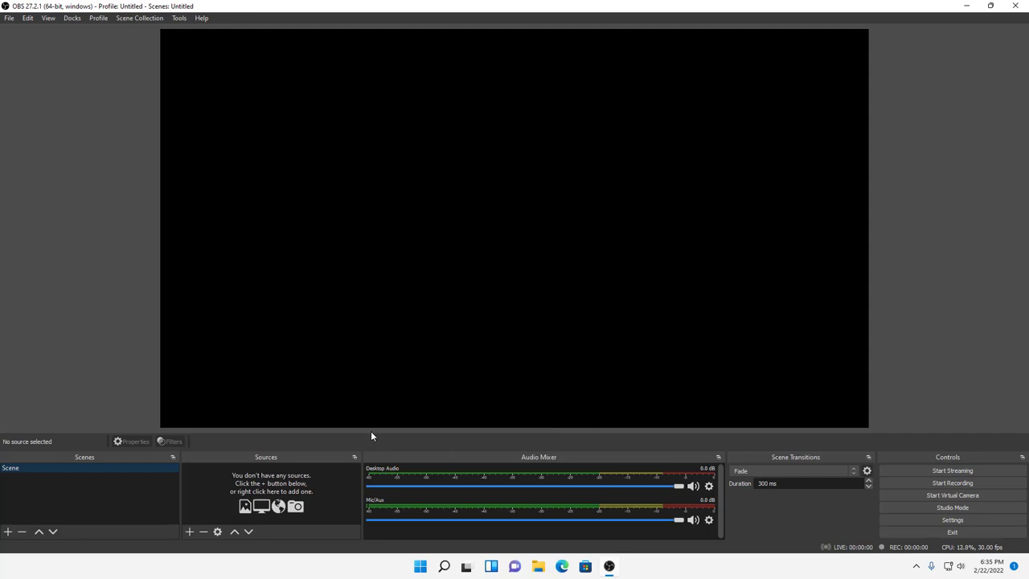
pyautogui.moveTo(167, 206)
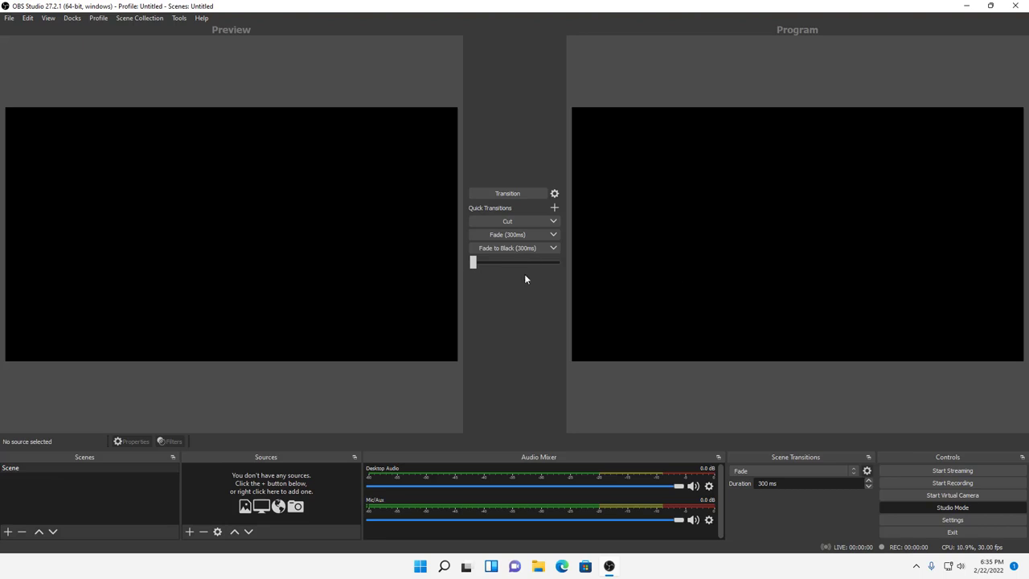
pyautogui.moveTo(508, 278)
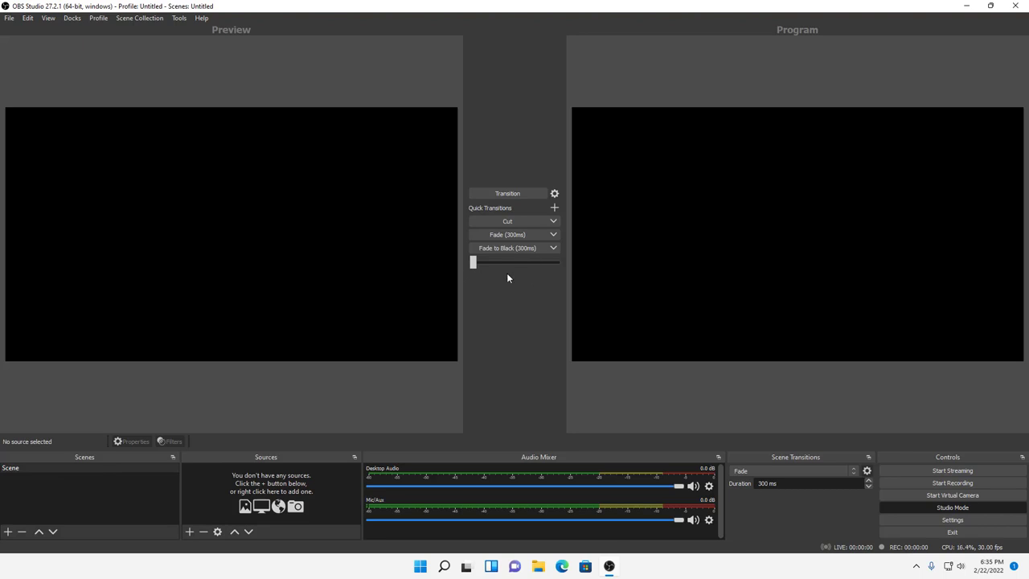
pyautogui.moveTo(54, 27)
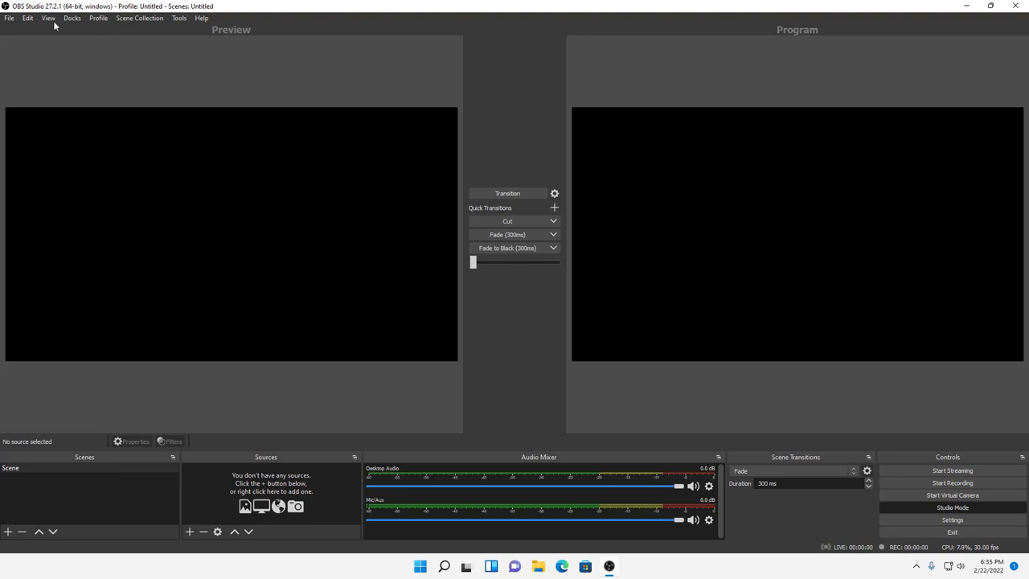
pyautogui.moveTo(36, 61)
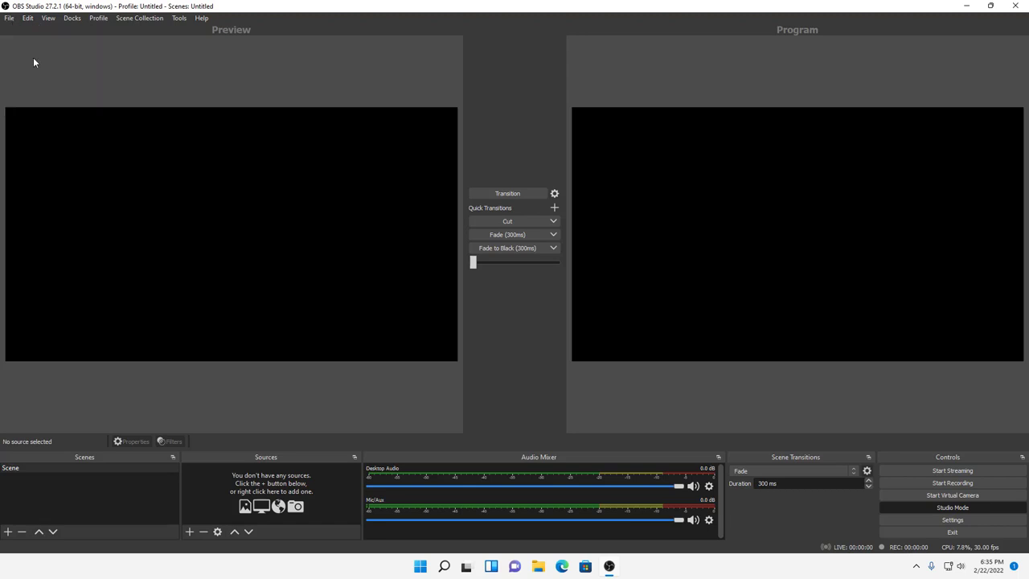
# - Review the Output page of OBS Settings, then close the dialog
pyautogui.click(951, 519)
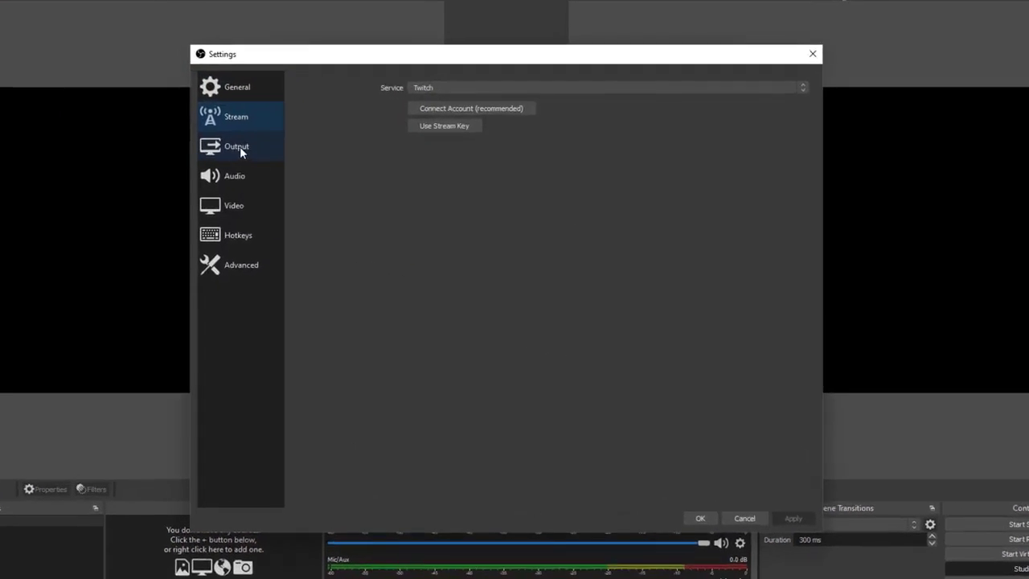
pyautogui.click(236, 146)
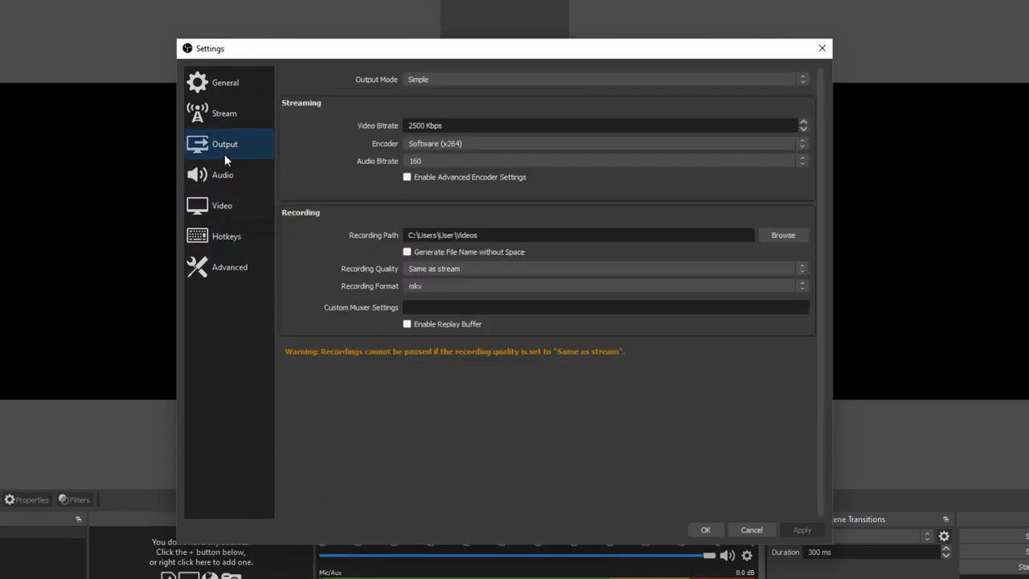
pyautogui.click(225, 82)
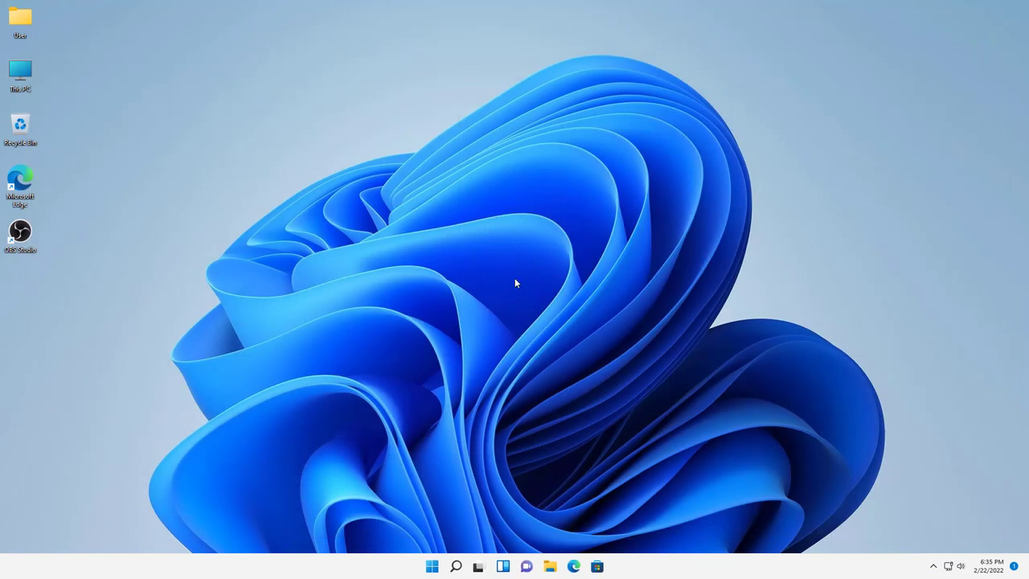
# - Browse the 35-product Software collection of Windows and Office keys on PremiumCDKeys.com
pyautogui.click(572, 566)
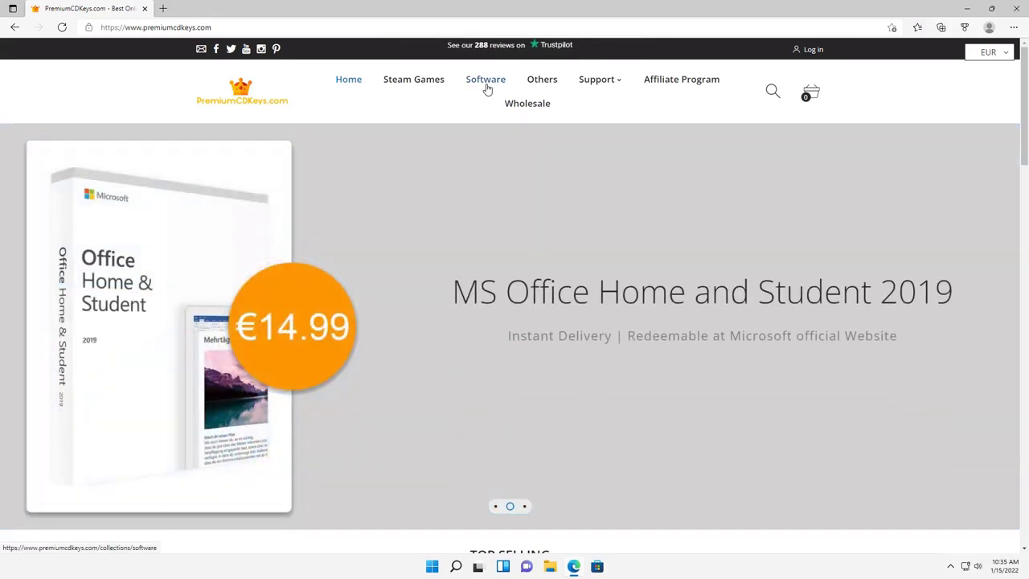
pyautogui.click(486, 78)
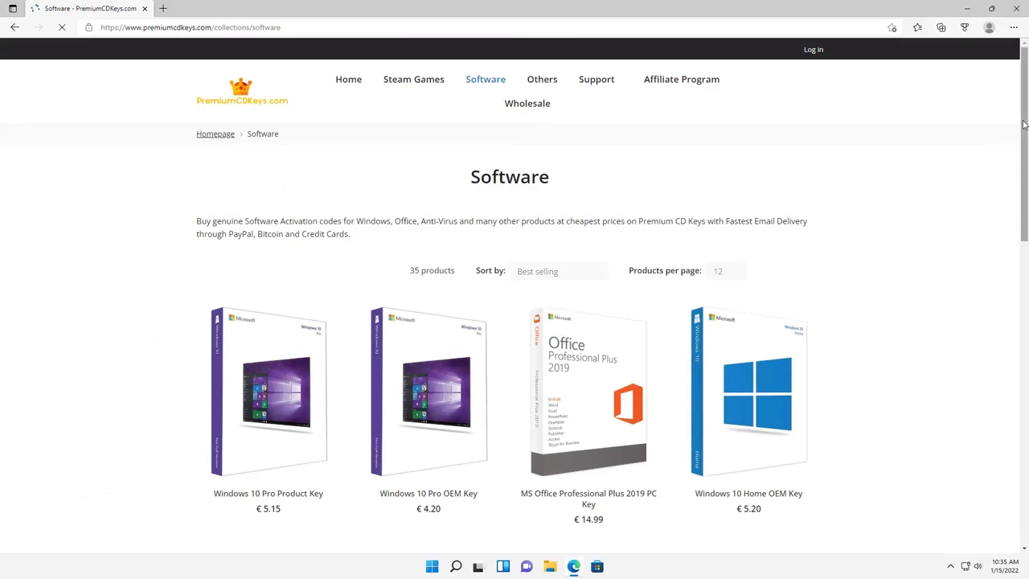
pyautogui.scroll(-3)
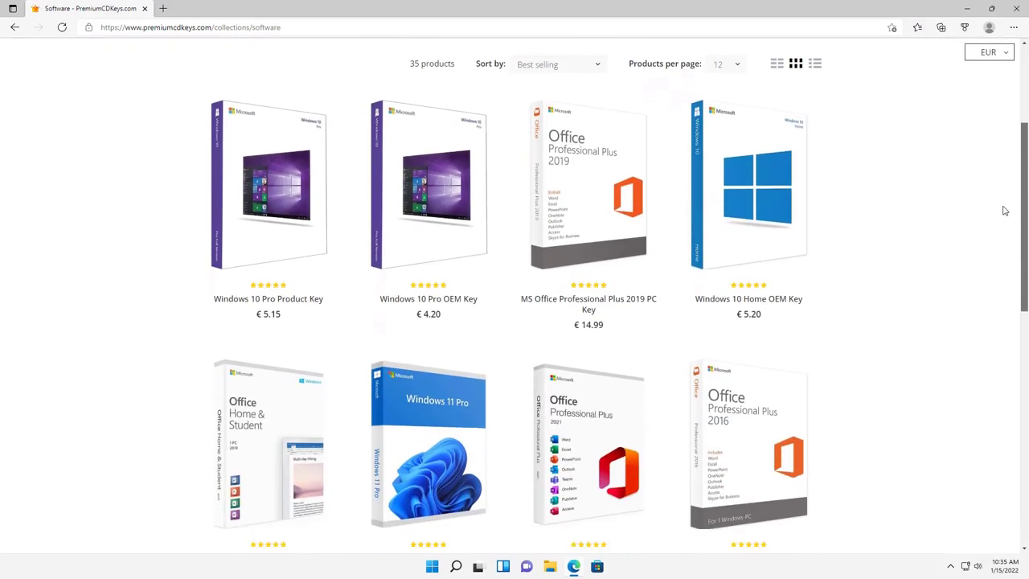
pyautogui.scroll(-3)
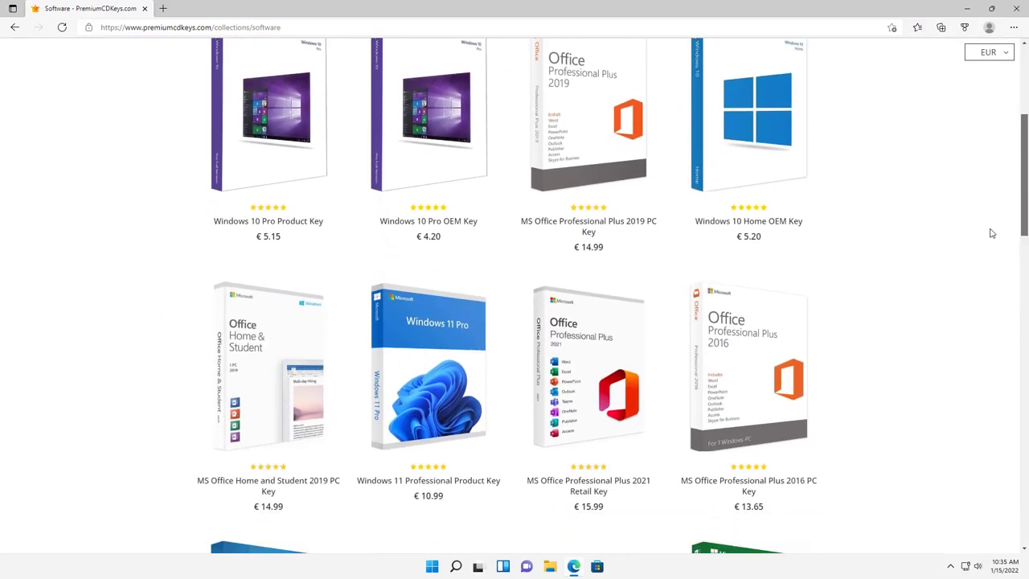
pyautogui.scroll(-3)
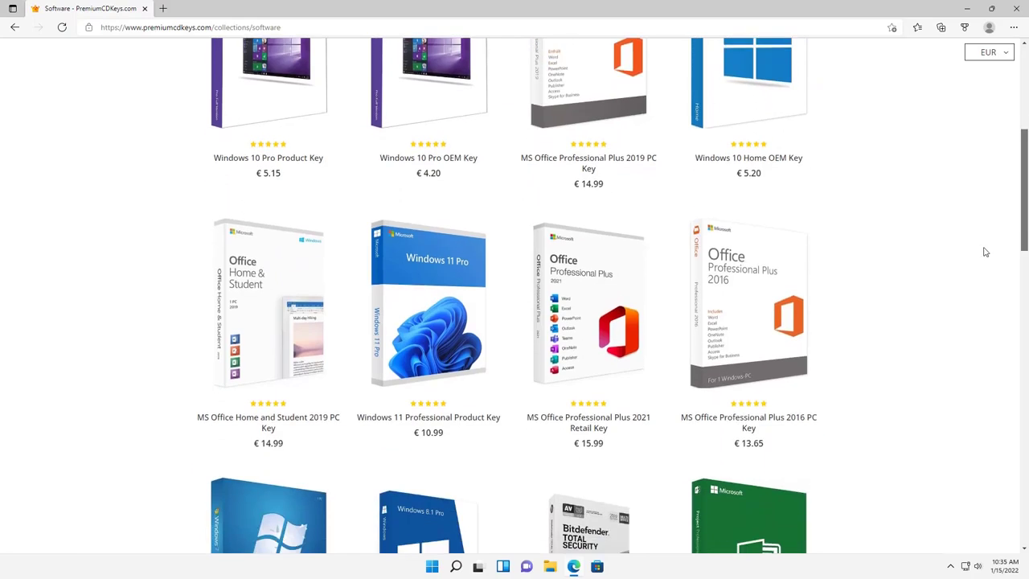
pyautogui.scroll(-3)
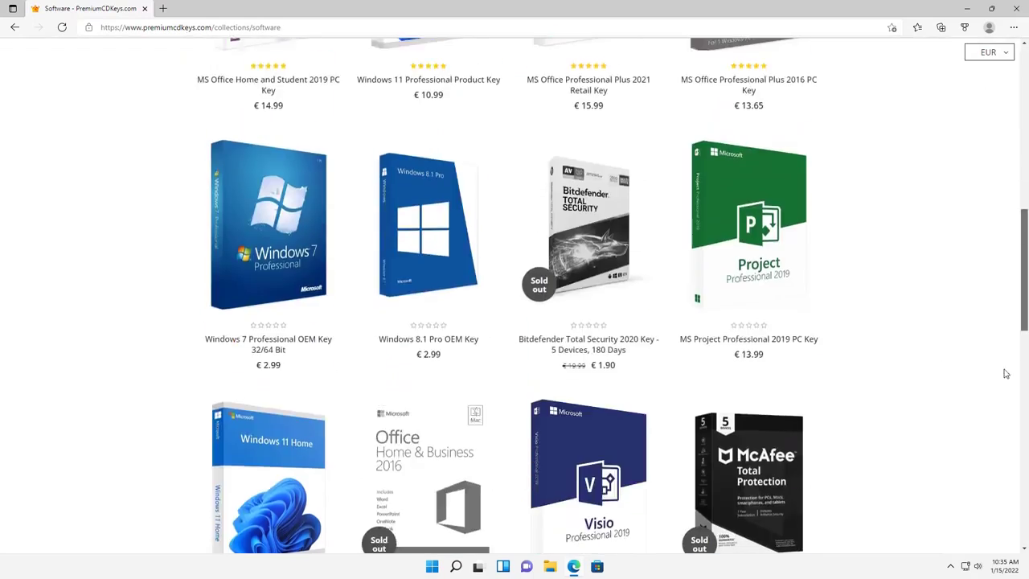
pyautogui.scroll(3)
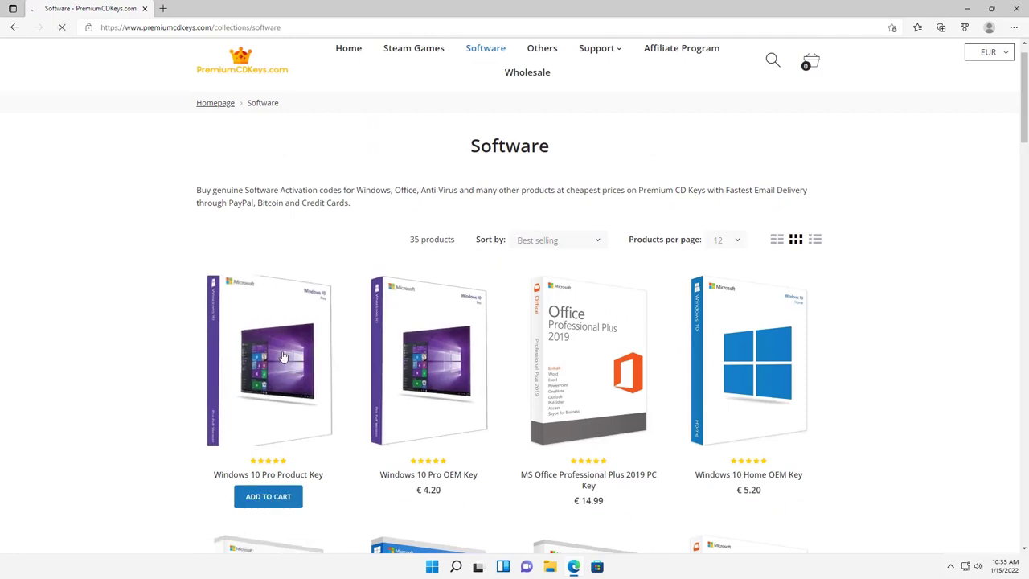
# - View the Windows 10 Pro Product Key page and its activation instructions
pyautogui.click(283, 357)
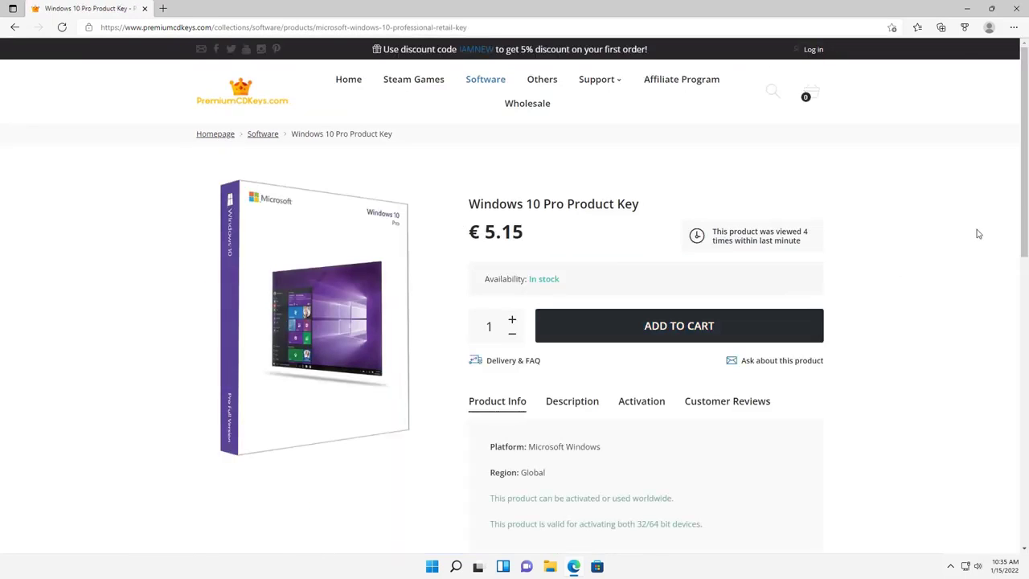
pyautogui.click(641, 400)
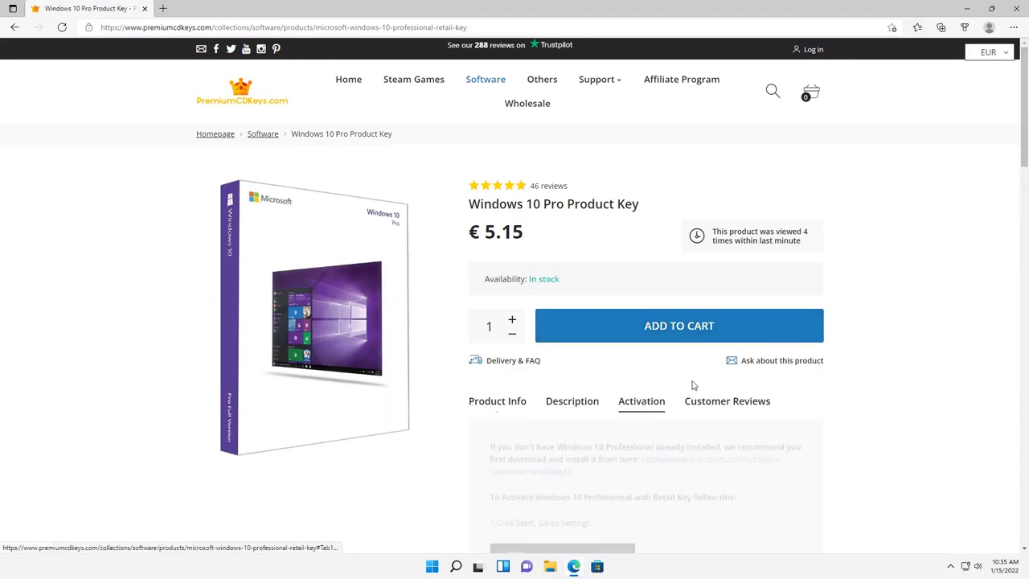
pyautogui.scroll(-3)
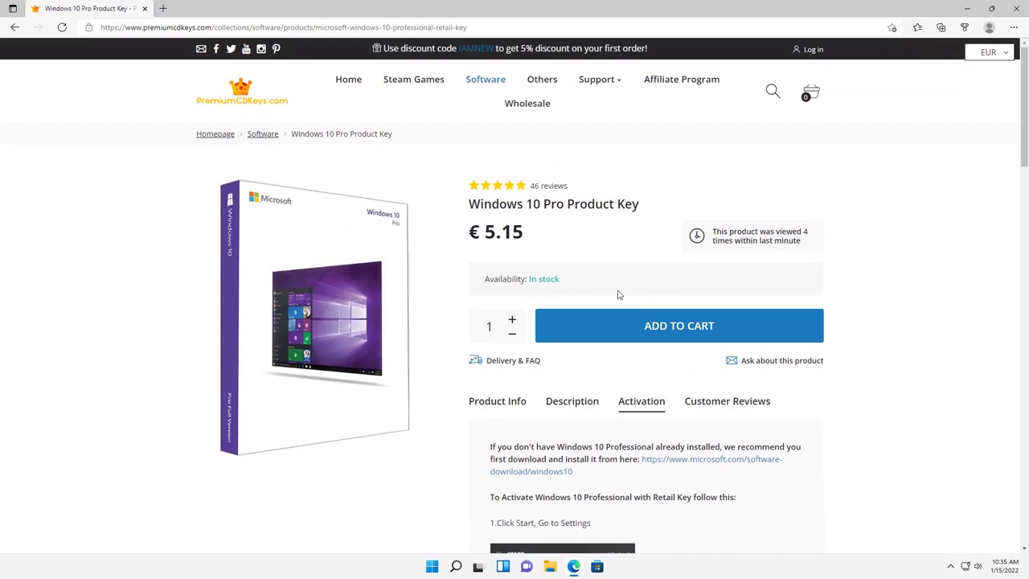
pyautogui.moveTo(674, 336)
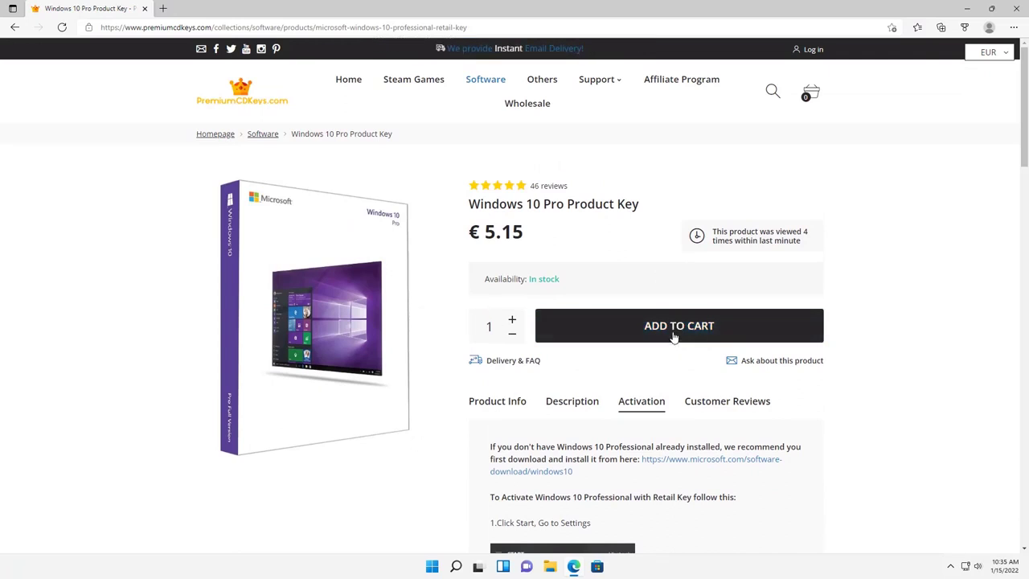
# - Add the Windows 10 Pro key (€5.15) to the cart and proceed to checkout
pyautogui.click(679, 325)
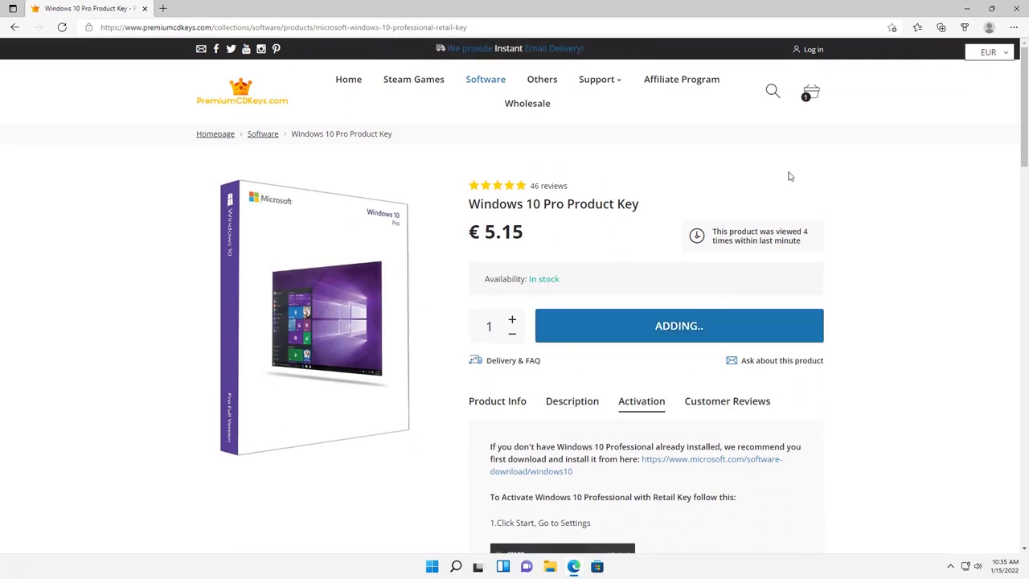
pyautogui.click(679, 325)
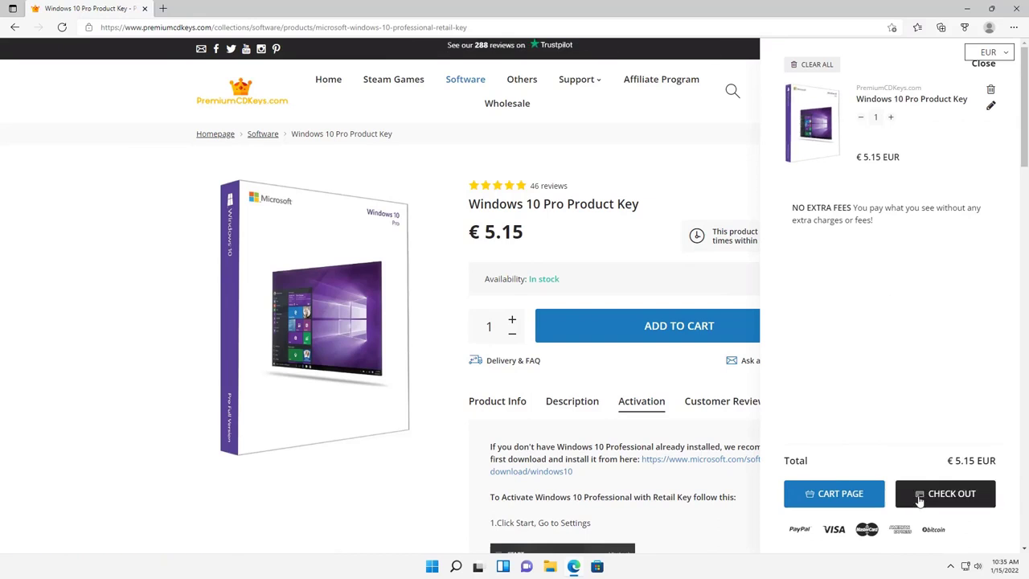
pyautogui.click(945, 492)
pyautogui.write('He')
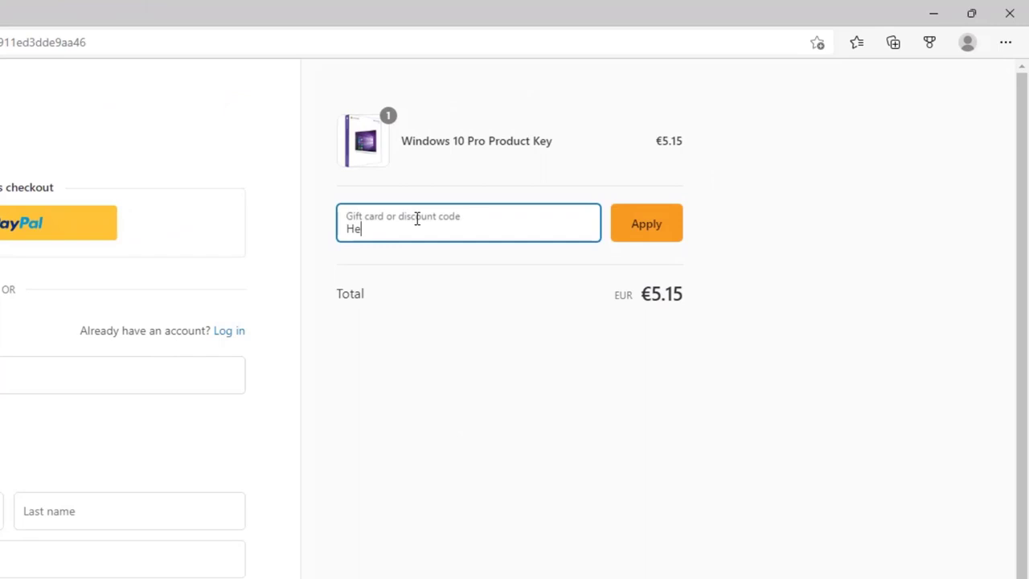
# - Apply the HELTONSCOMPUTERREPAIR discount code, lowering the total from €5.15 to €4.79
pyautogui.write('ltonsComputer')
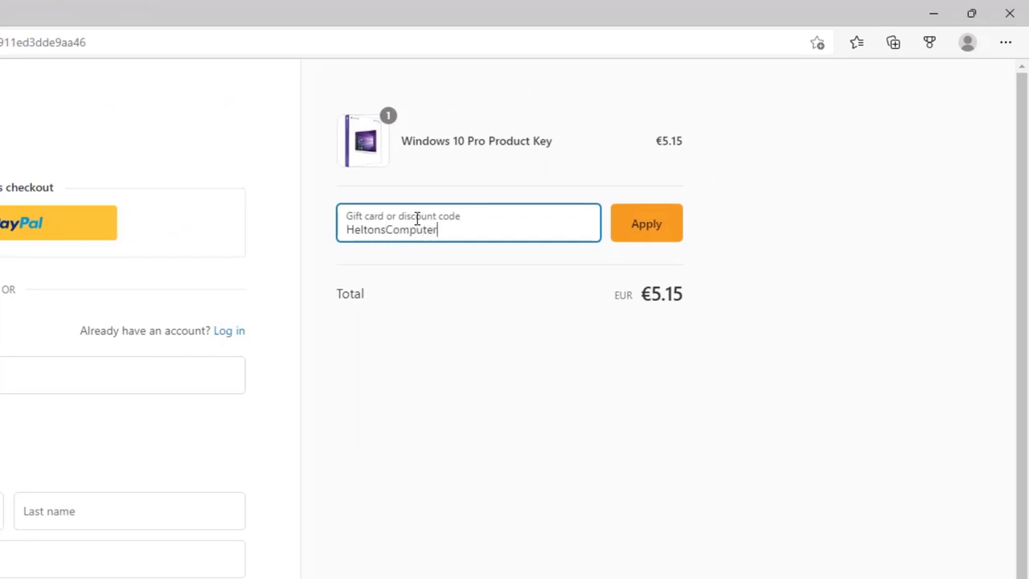
pyautogui.write('REpair')
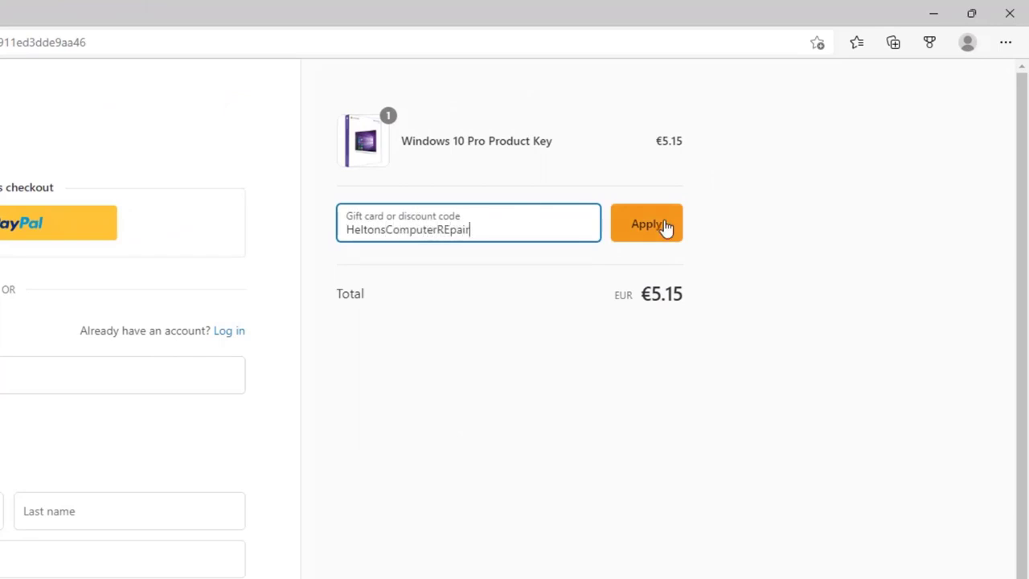
pyautogui.click(647, 224)
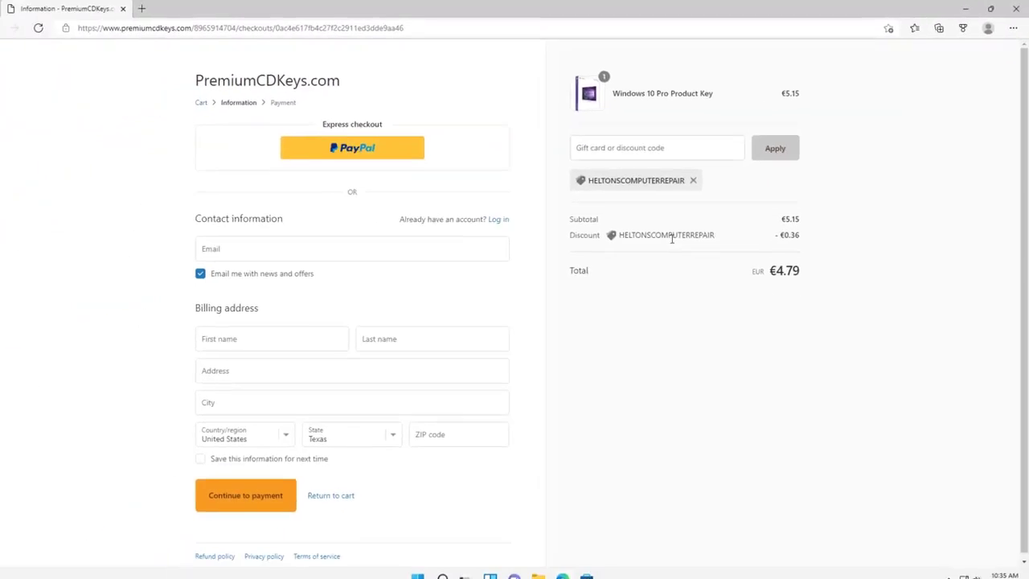